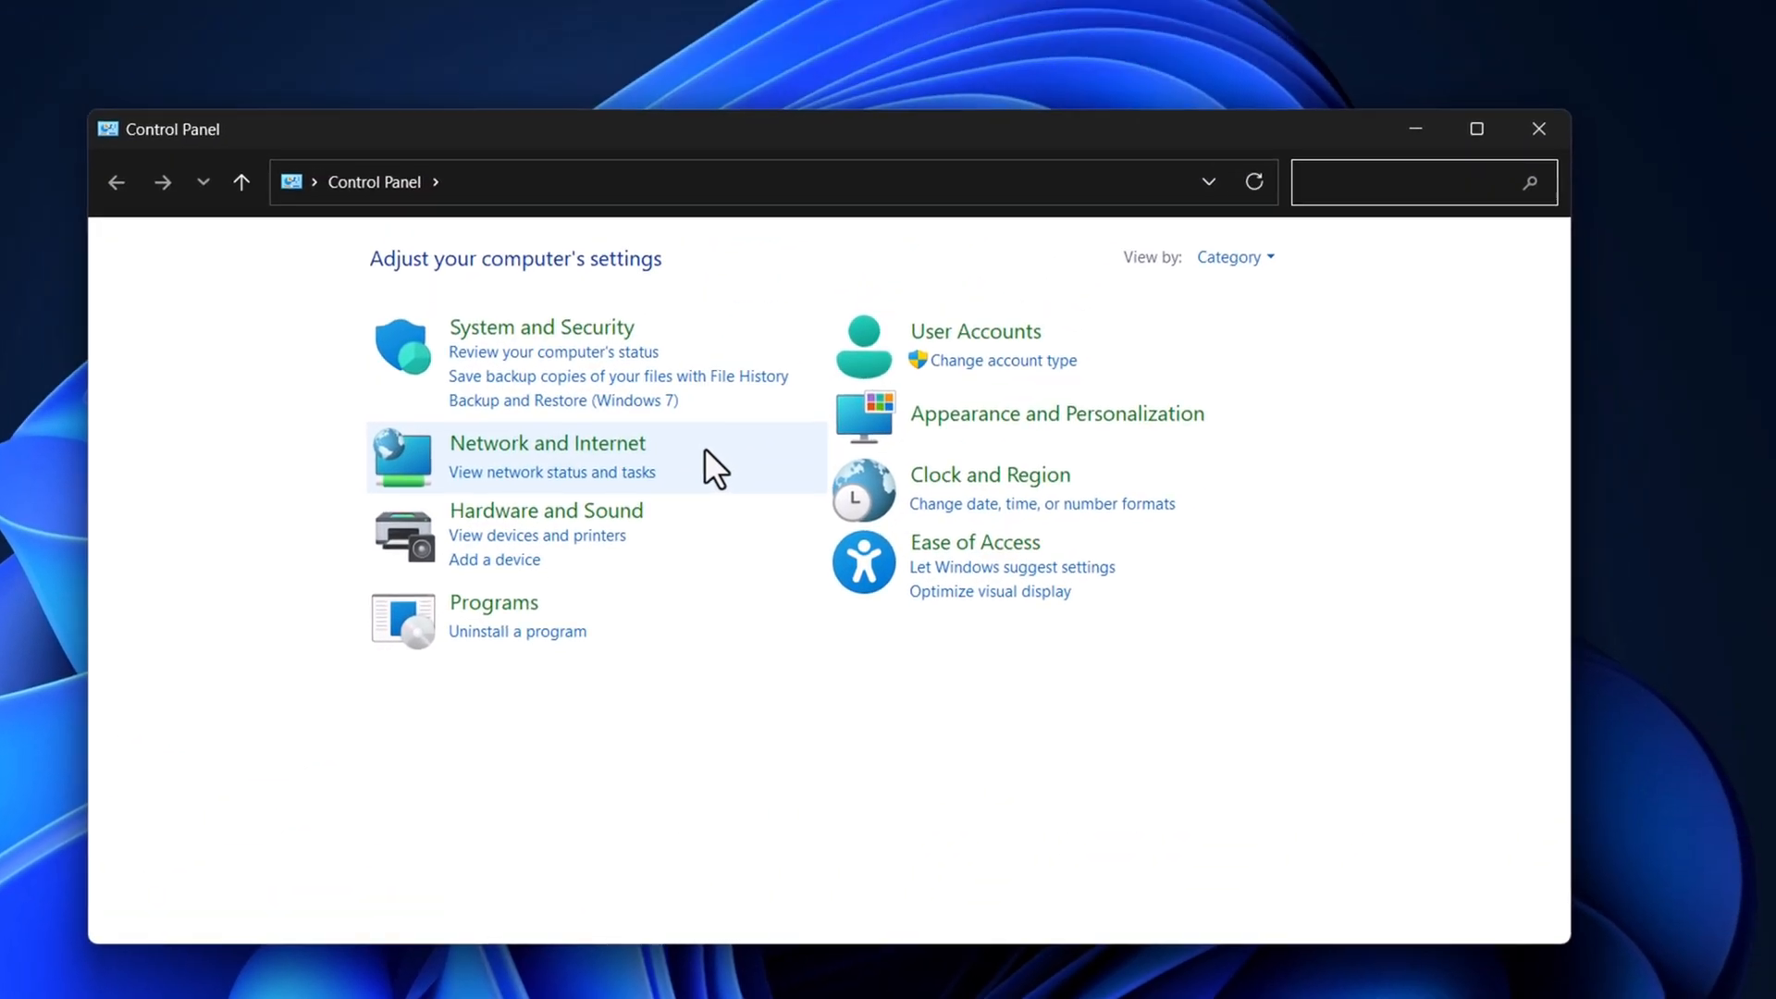
Step: Search Control Panel for 'cursor' and open the Mouse settings
{"action": "type", "text": "cursor"}
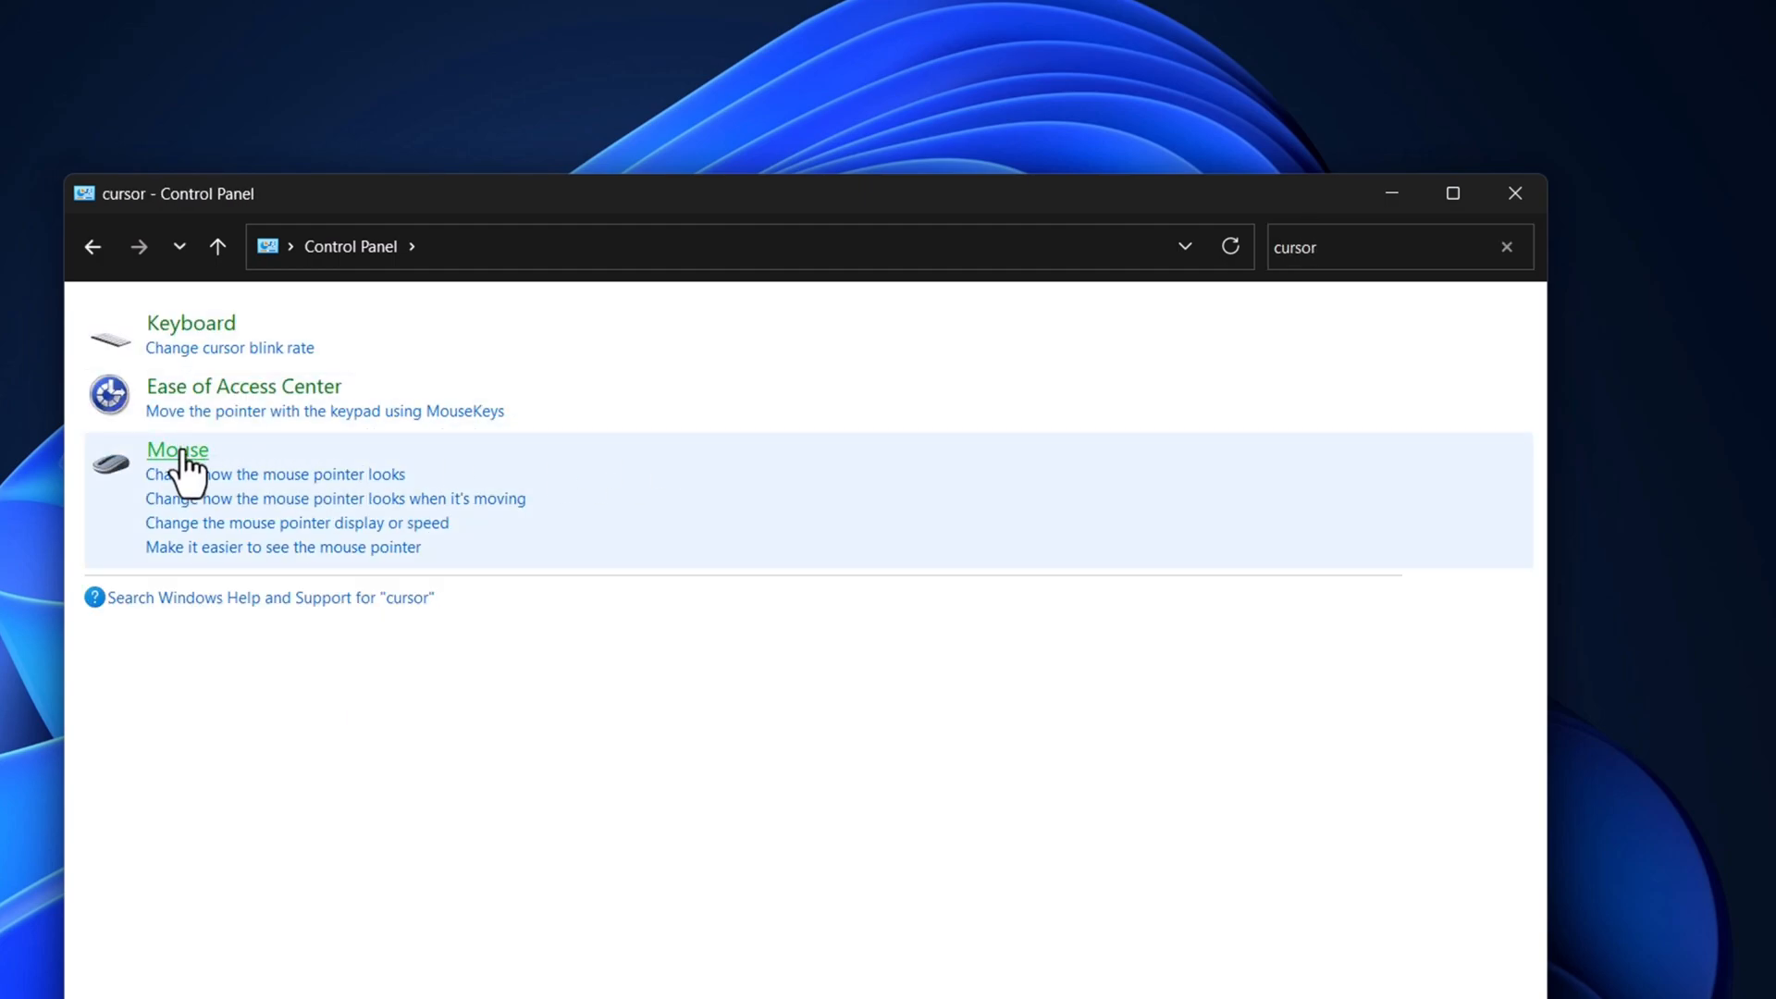
{"action": "left_click", "coordinate": [177, 450]}
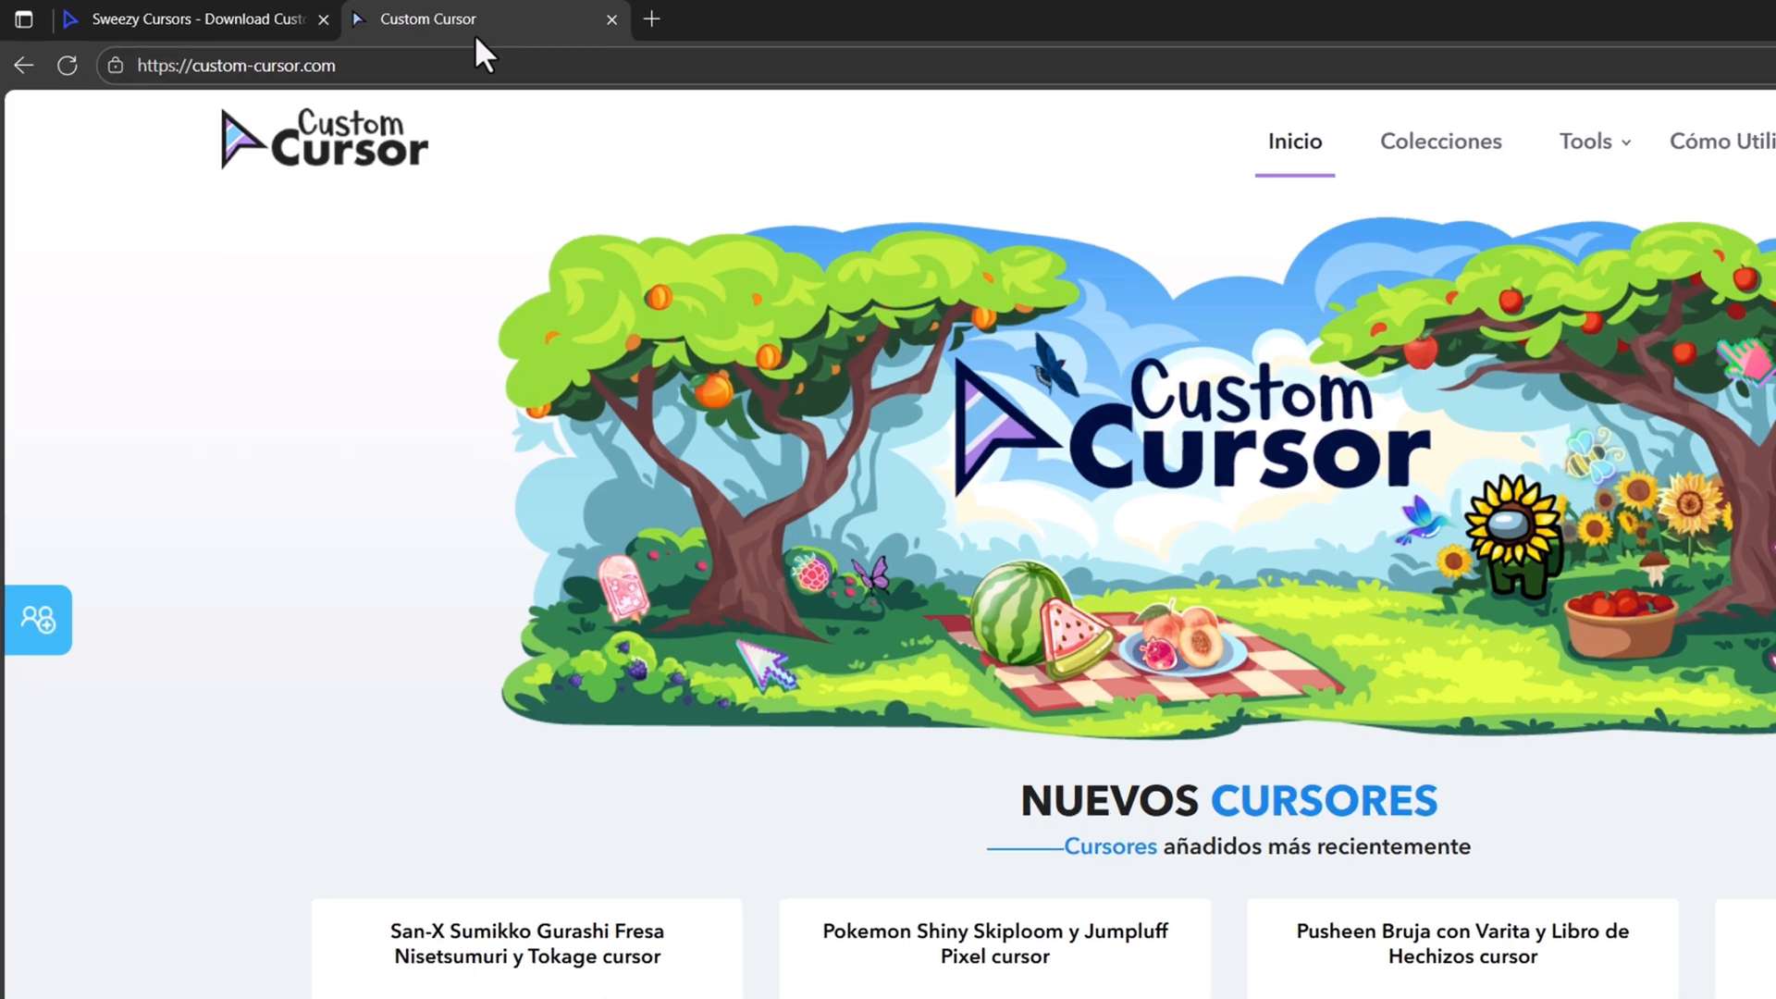
Step: Download the Minecraft Enchanted Diamond Sword cursor pack from Sweezy Cursors and extract it into Downloads
{"action": "left_click", "coordinate": [193, 19]}
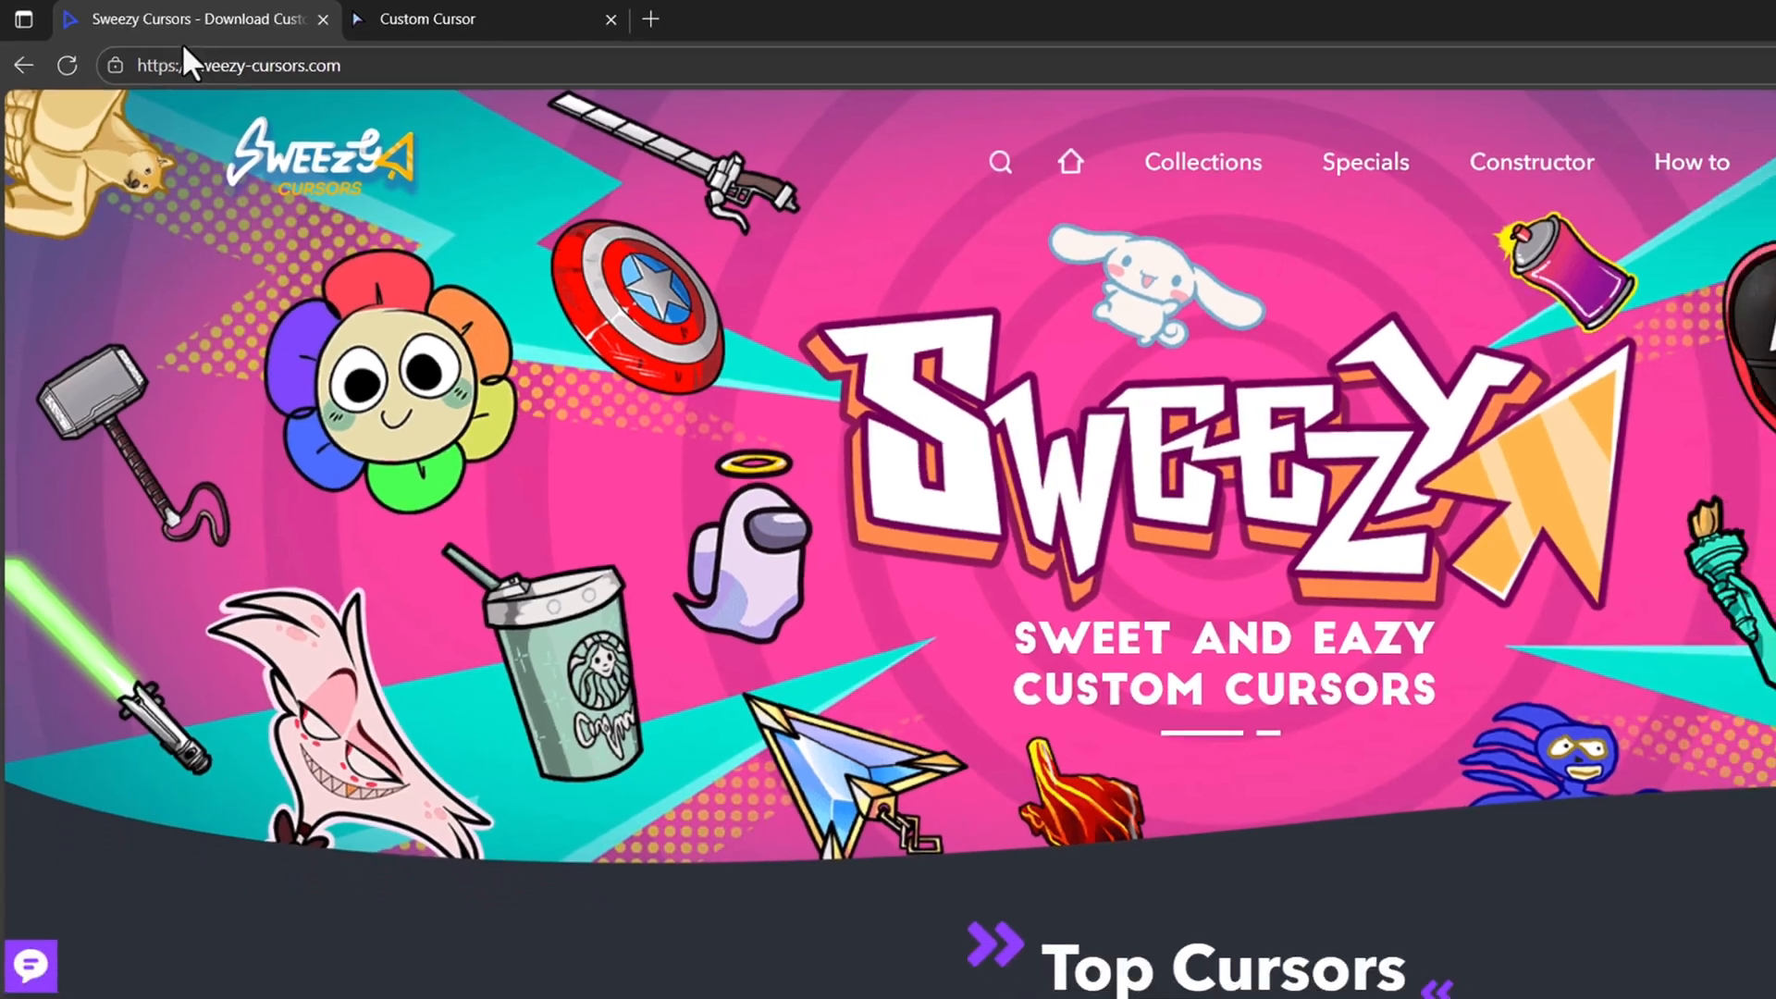
{"action": "scroll", "scroll_direction": "down", "scroll_amount": 3}
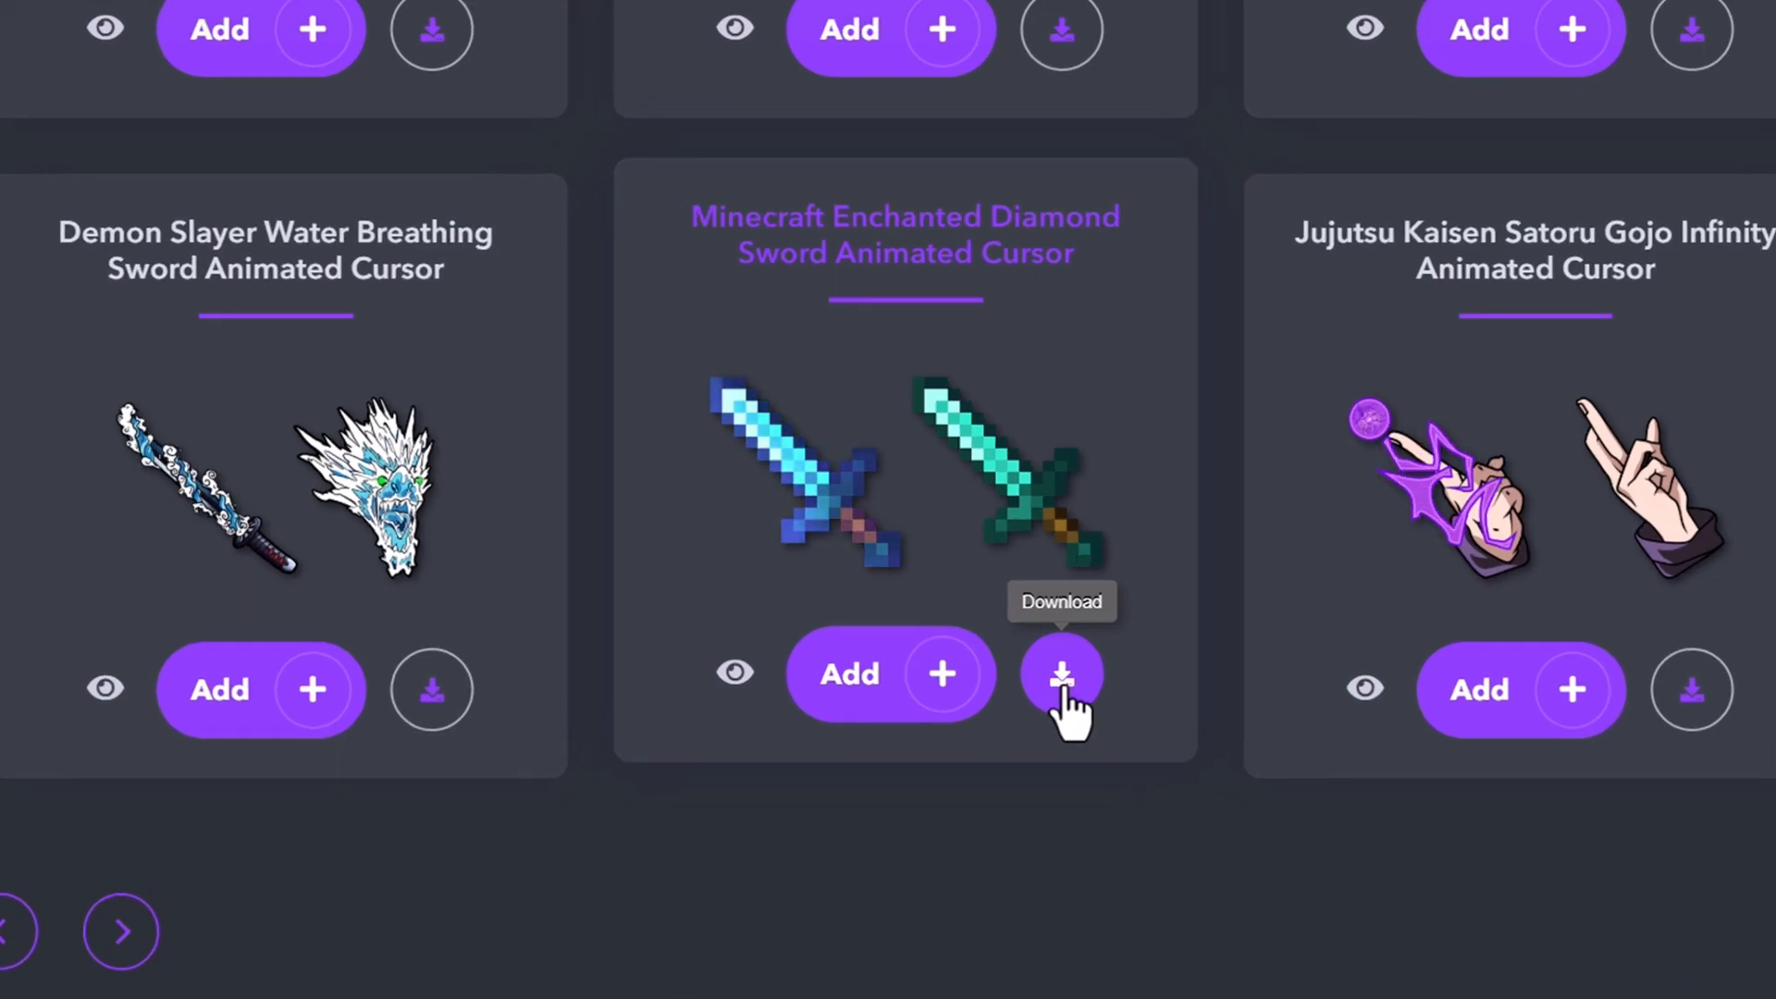
{"action": "left_click", "coordinate": [1060, 674]}
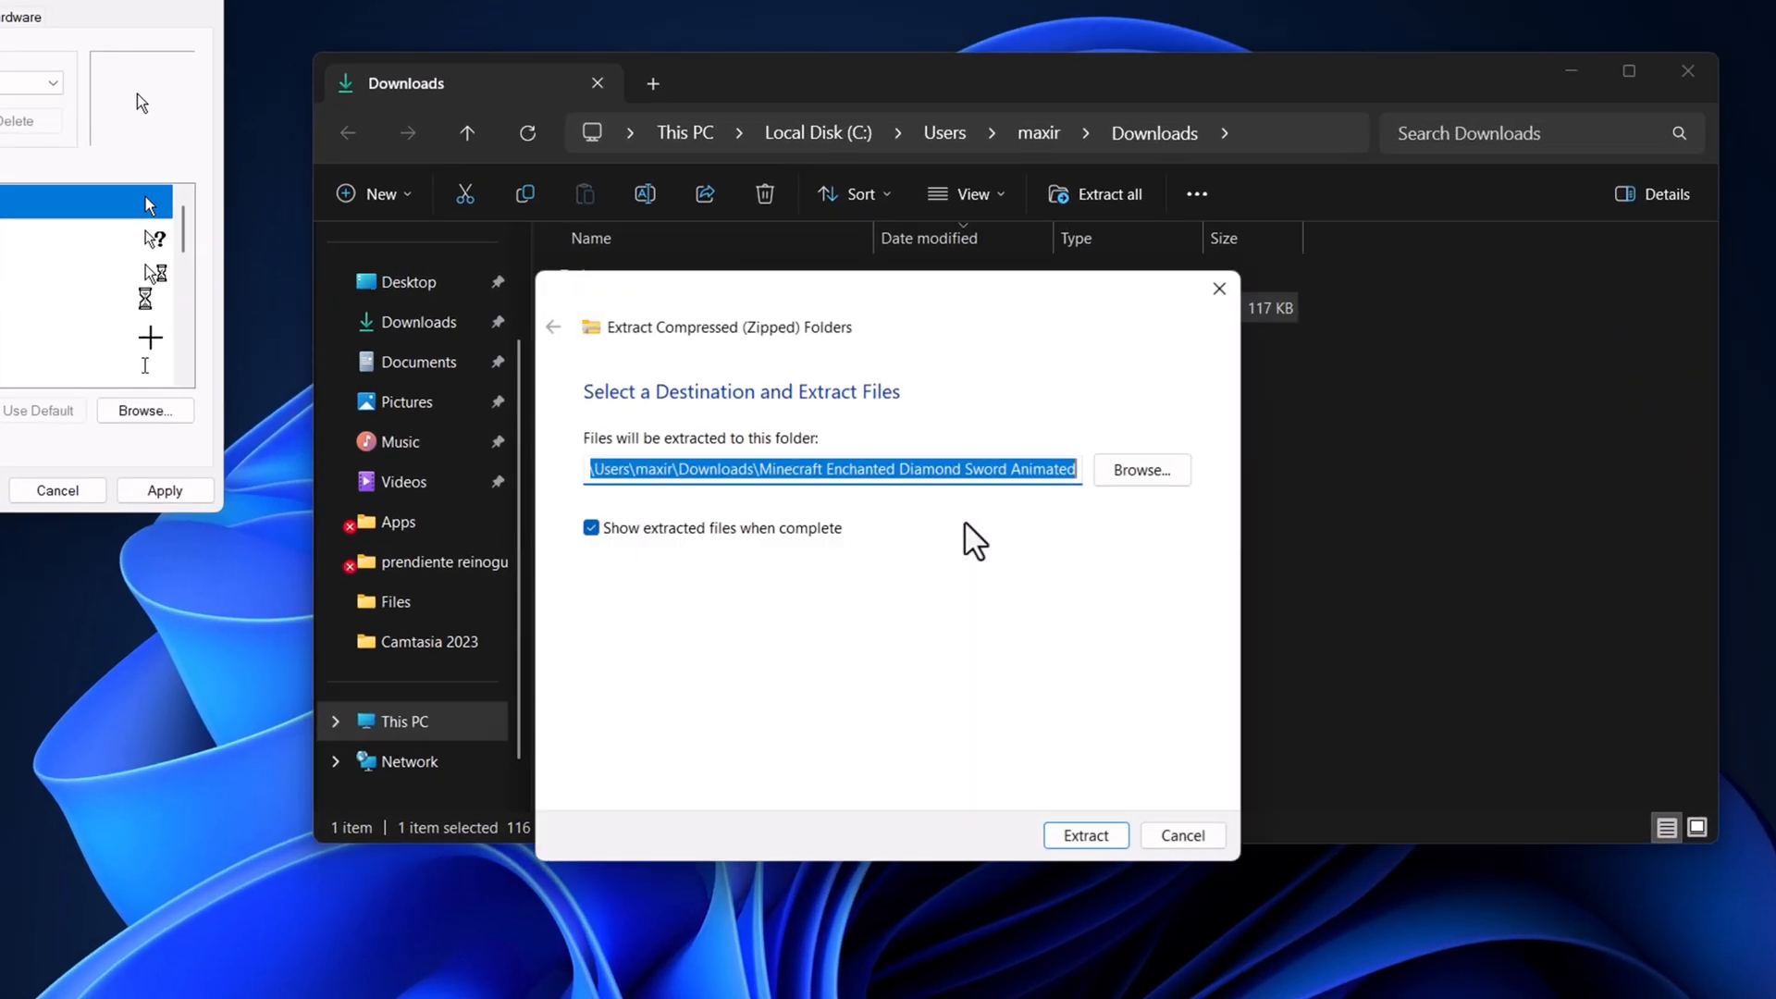
{"action": "left_click", "coordinate": [1084, 835]}
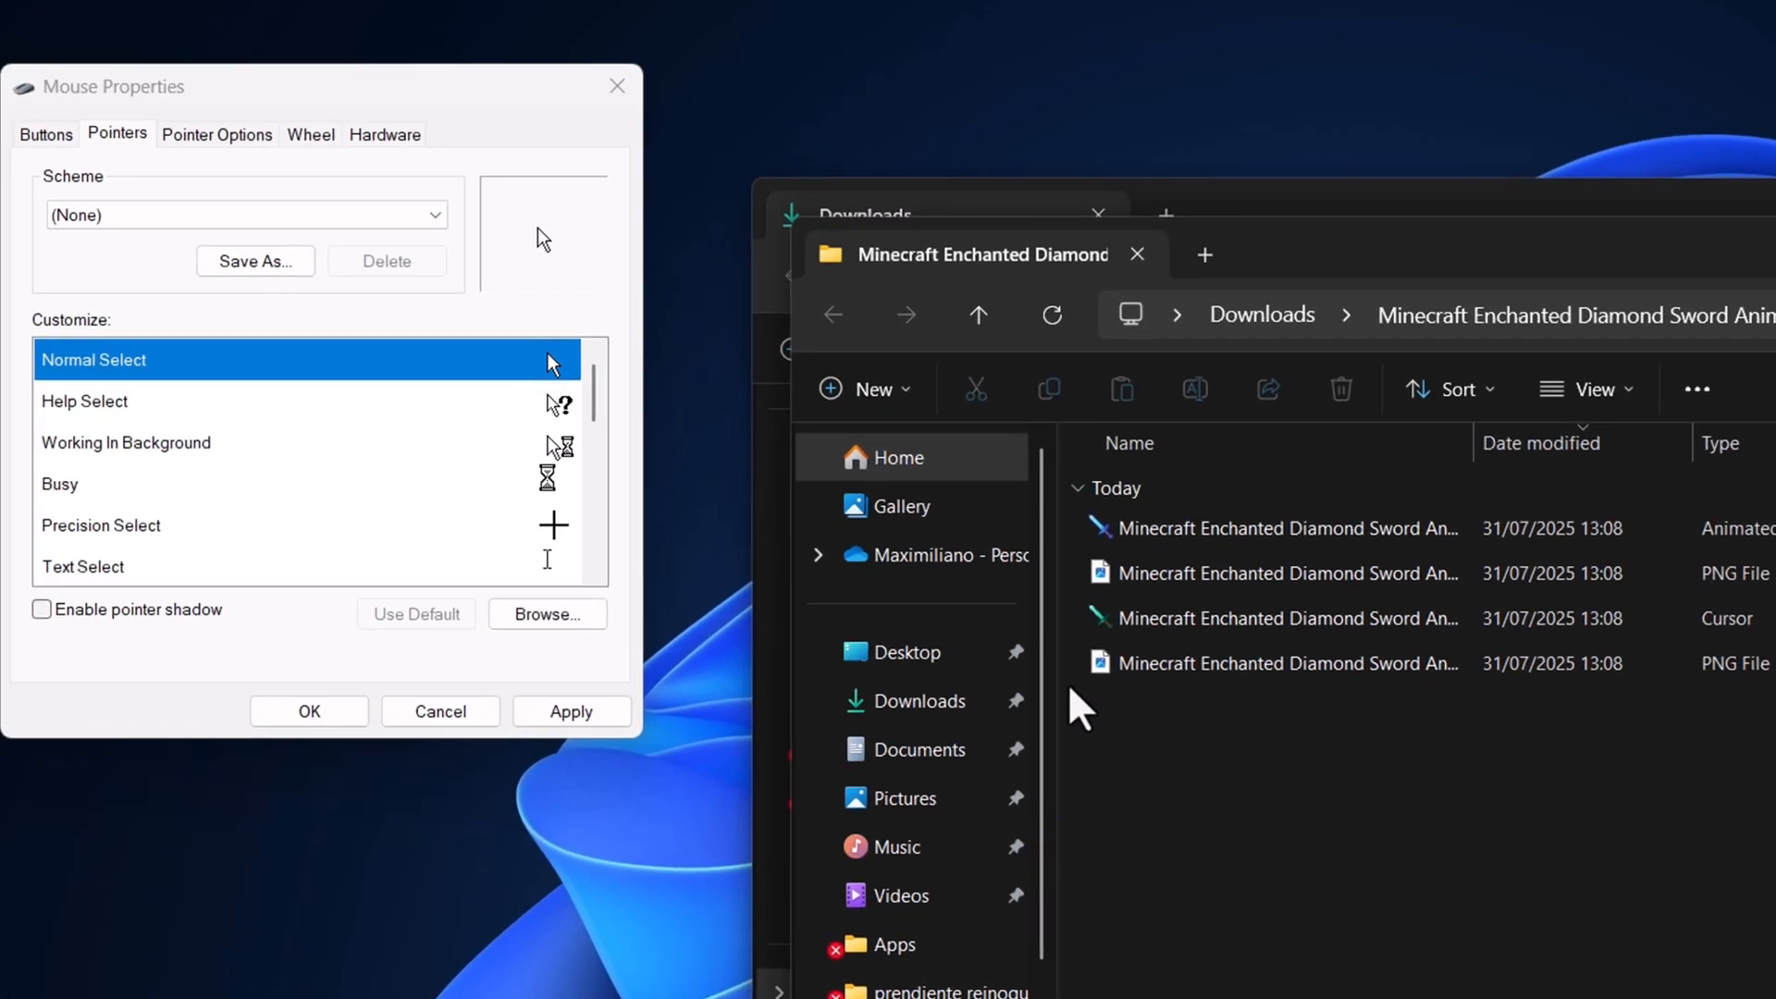
Step: Set the Normal Select pointer to the animated diamond sword .ani file from the extracted Downloads folder
{"action": "left_click", "coordinate": [545, 614]}
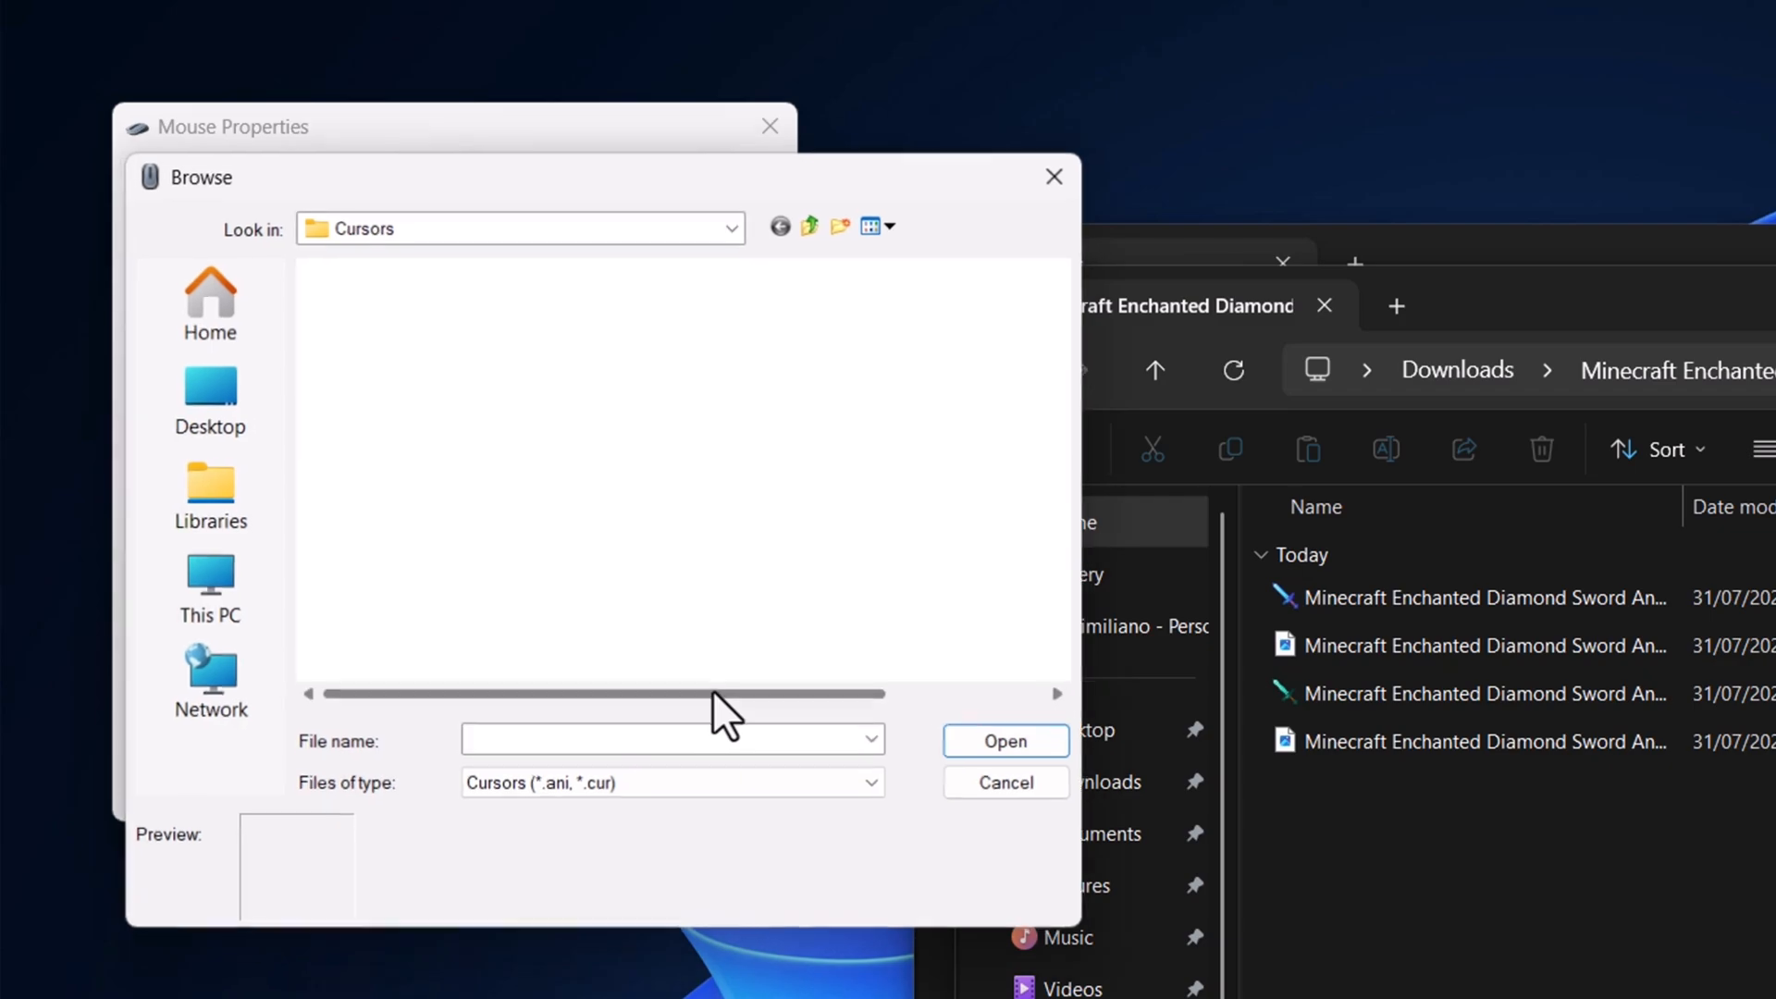
{"action": "left_click", "coordinate": [731, 228]}
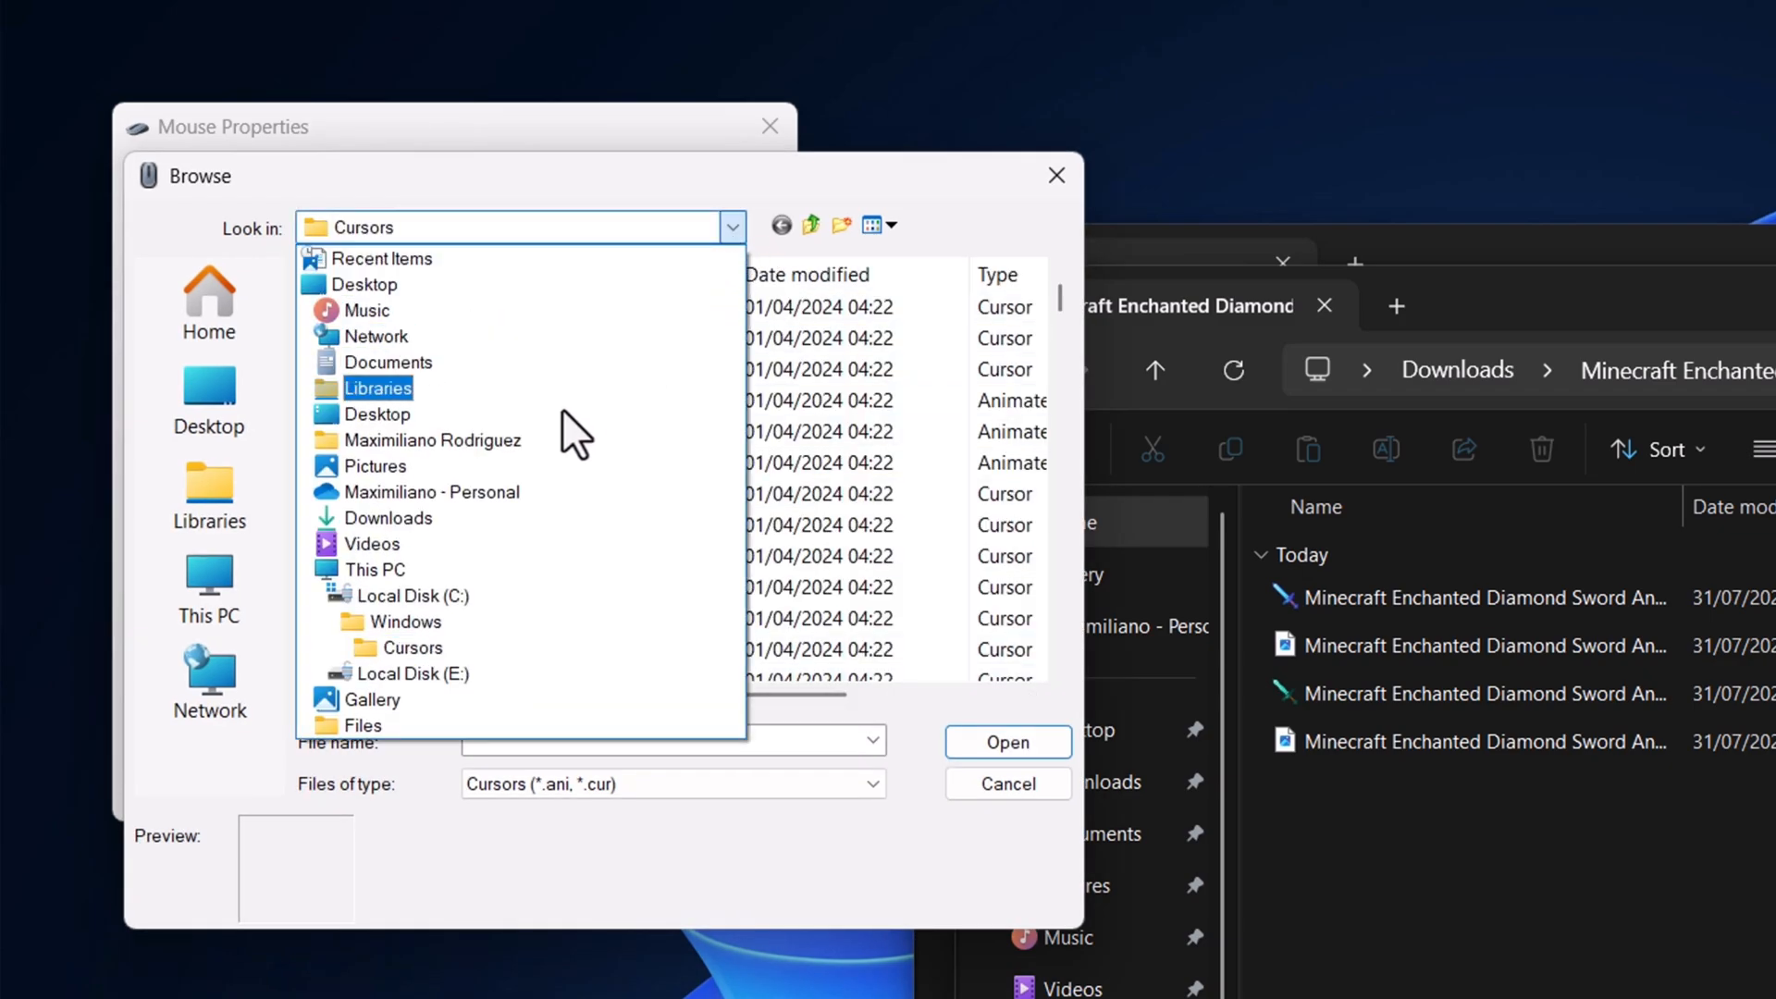
{"action": "left_click", "coordinate": [390, 518]}
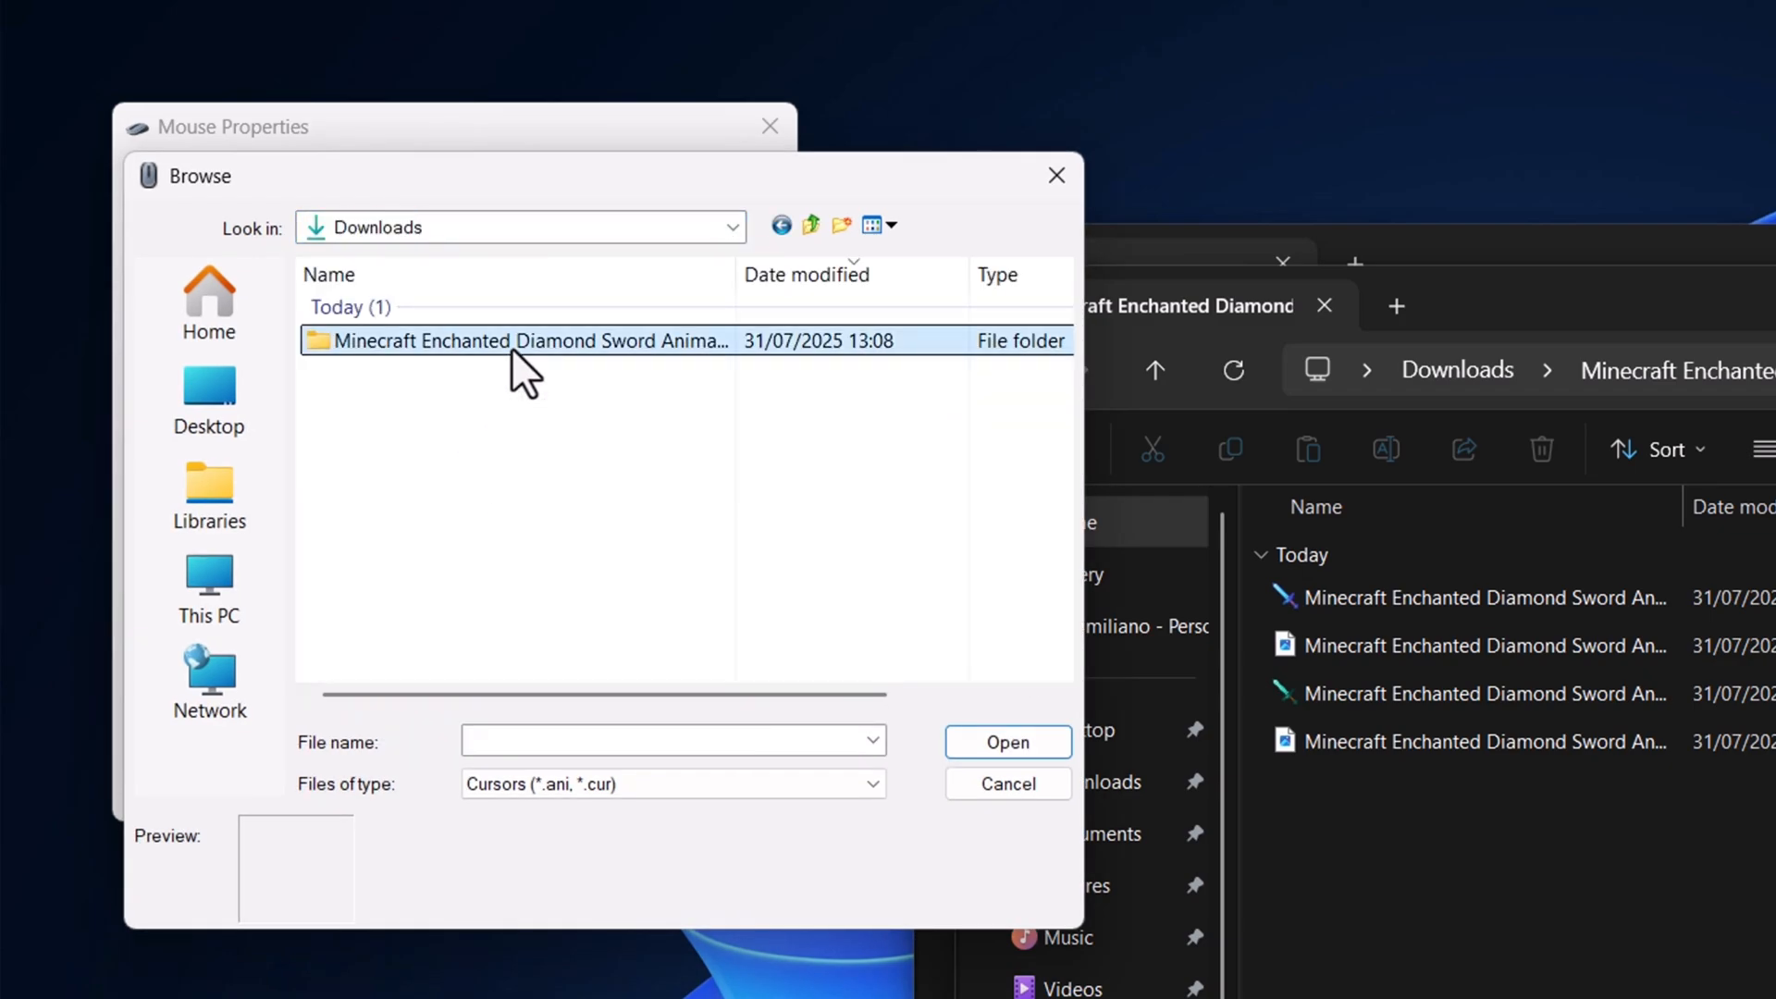
{"action": "double_click", "coordinate": [515, 339]}
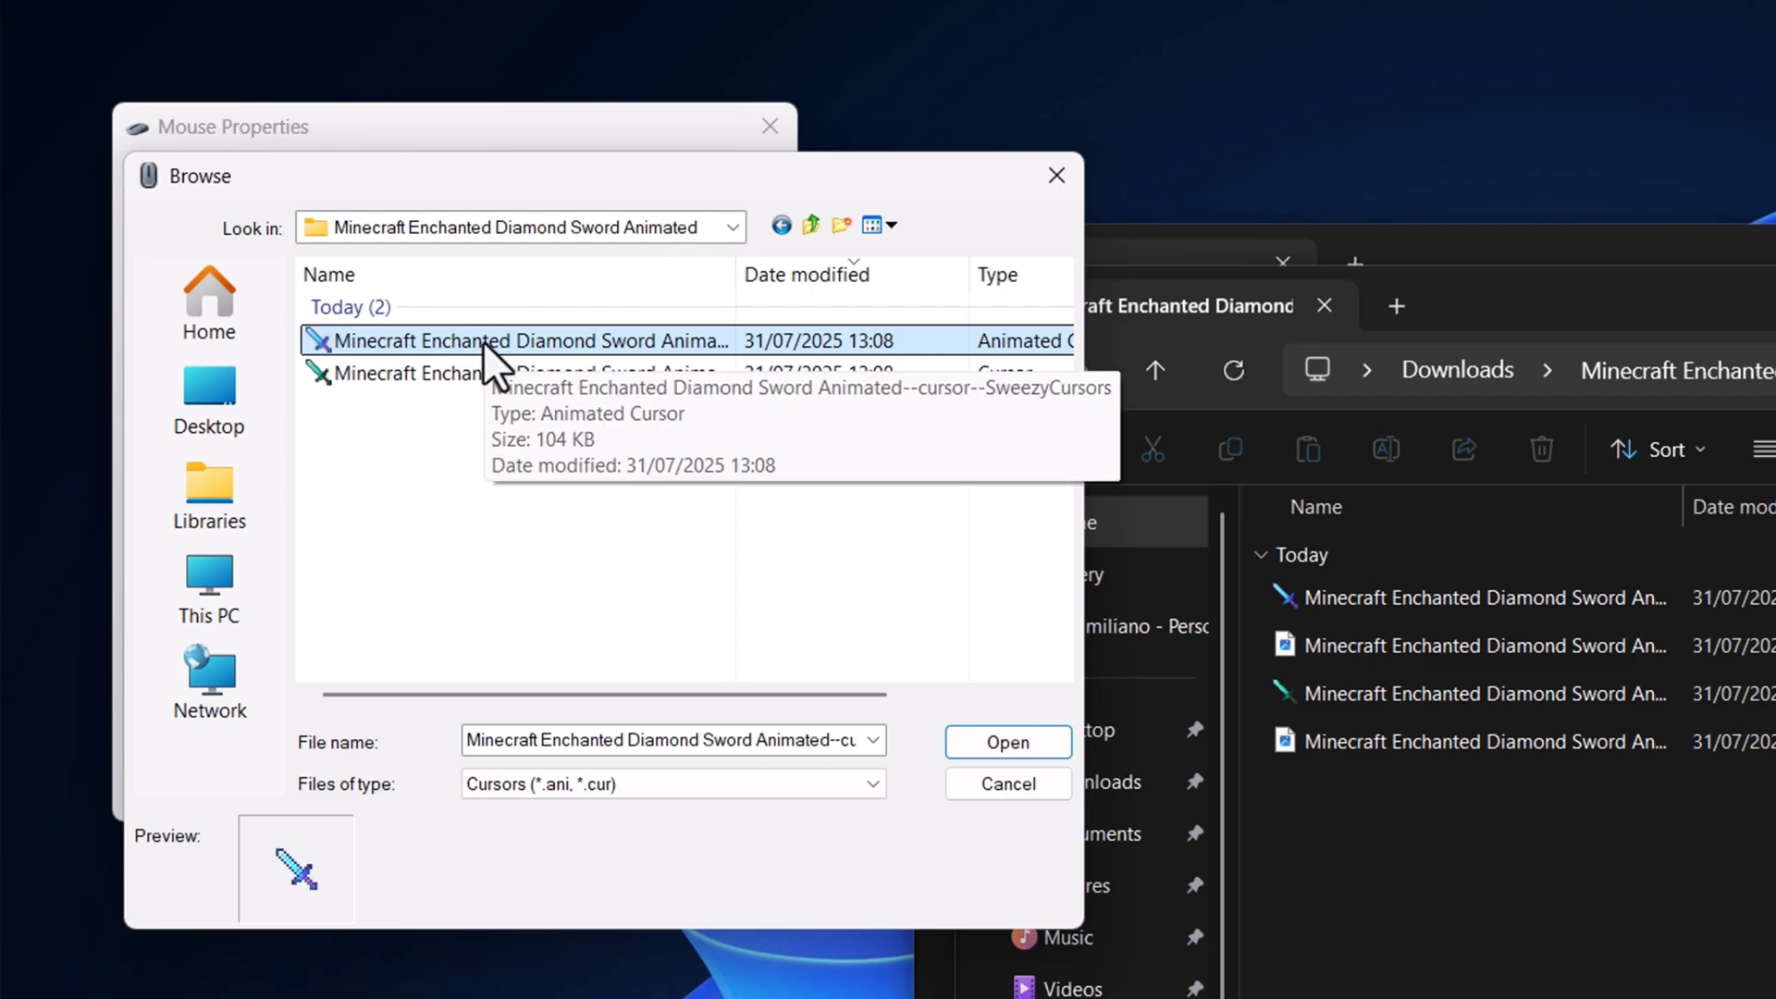
{"action": "left_click", "coordinate": [1005, 741]}
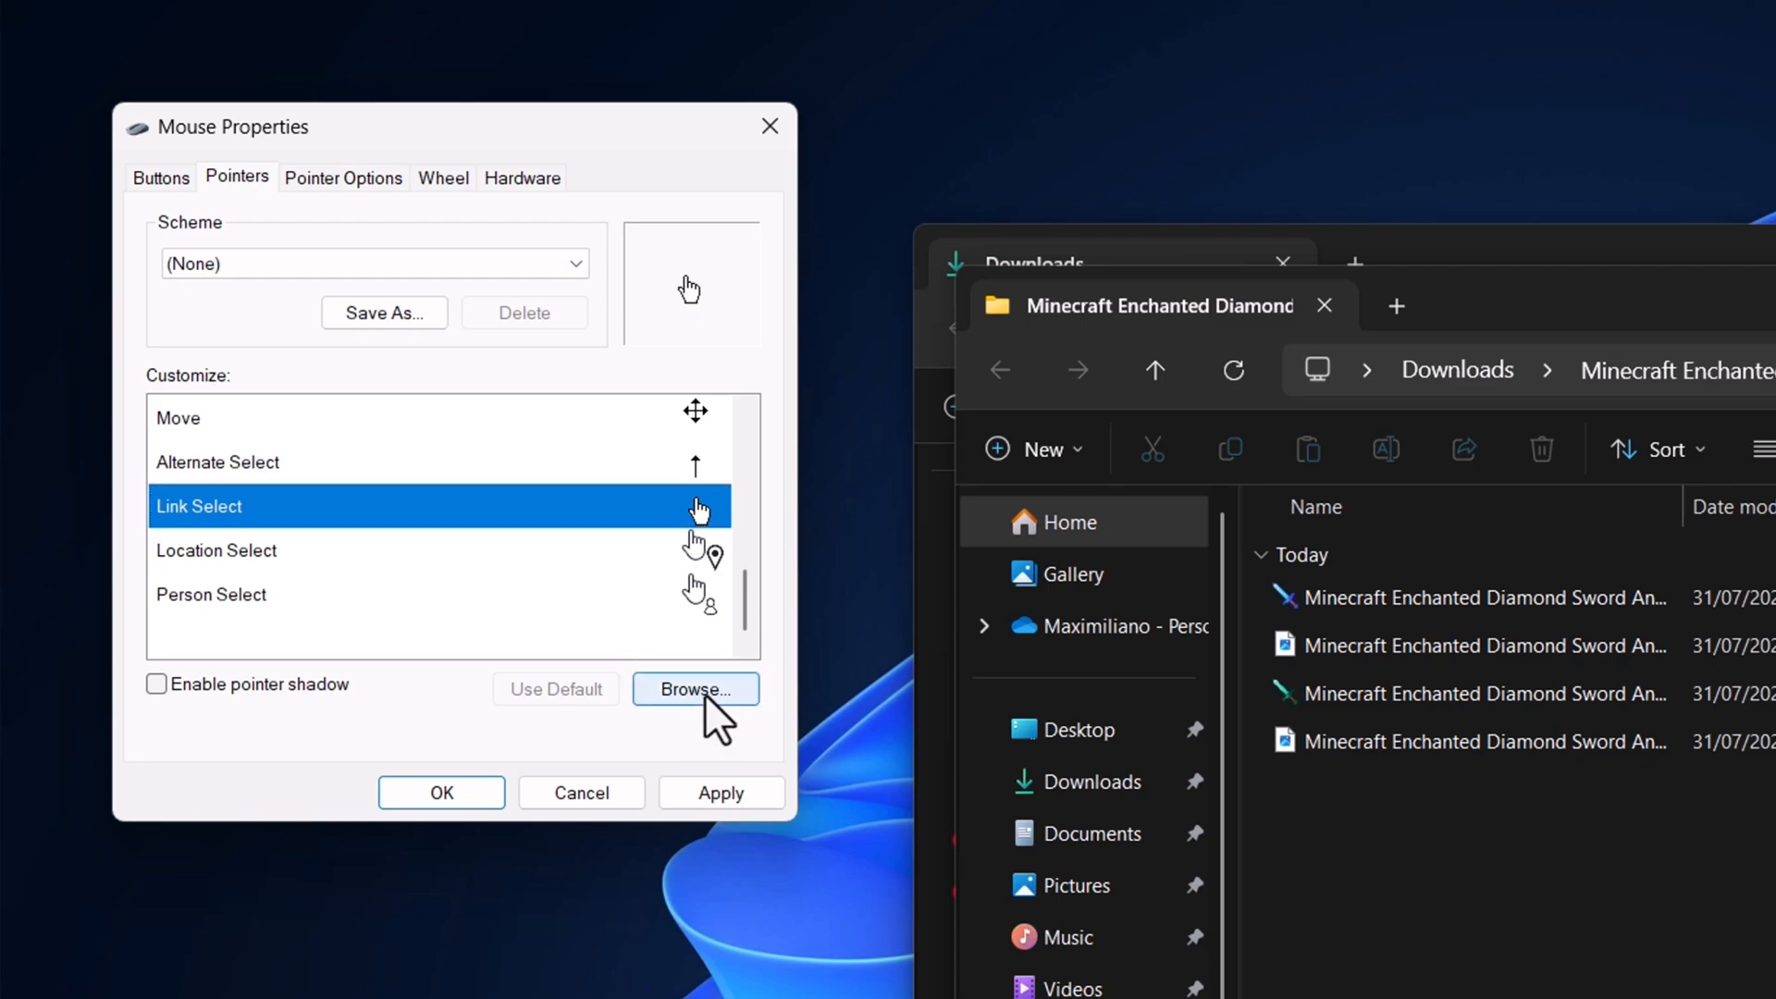
Step: Set the Link Select pointer to the static sword .cur file
{"action": "left_click", "coordinate": [695, 688]}
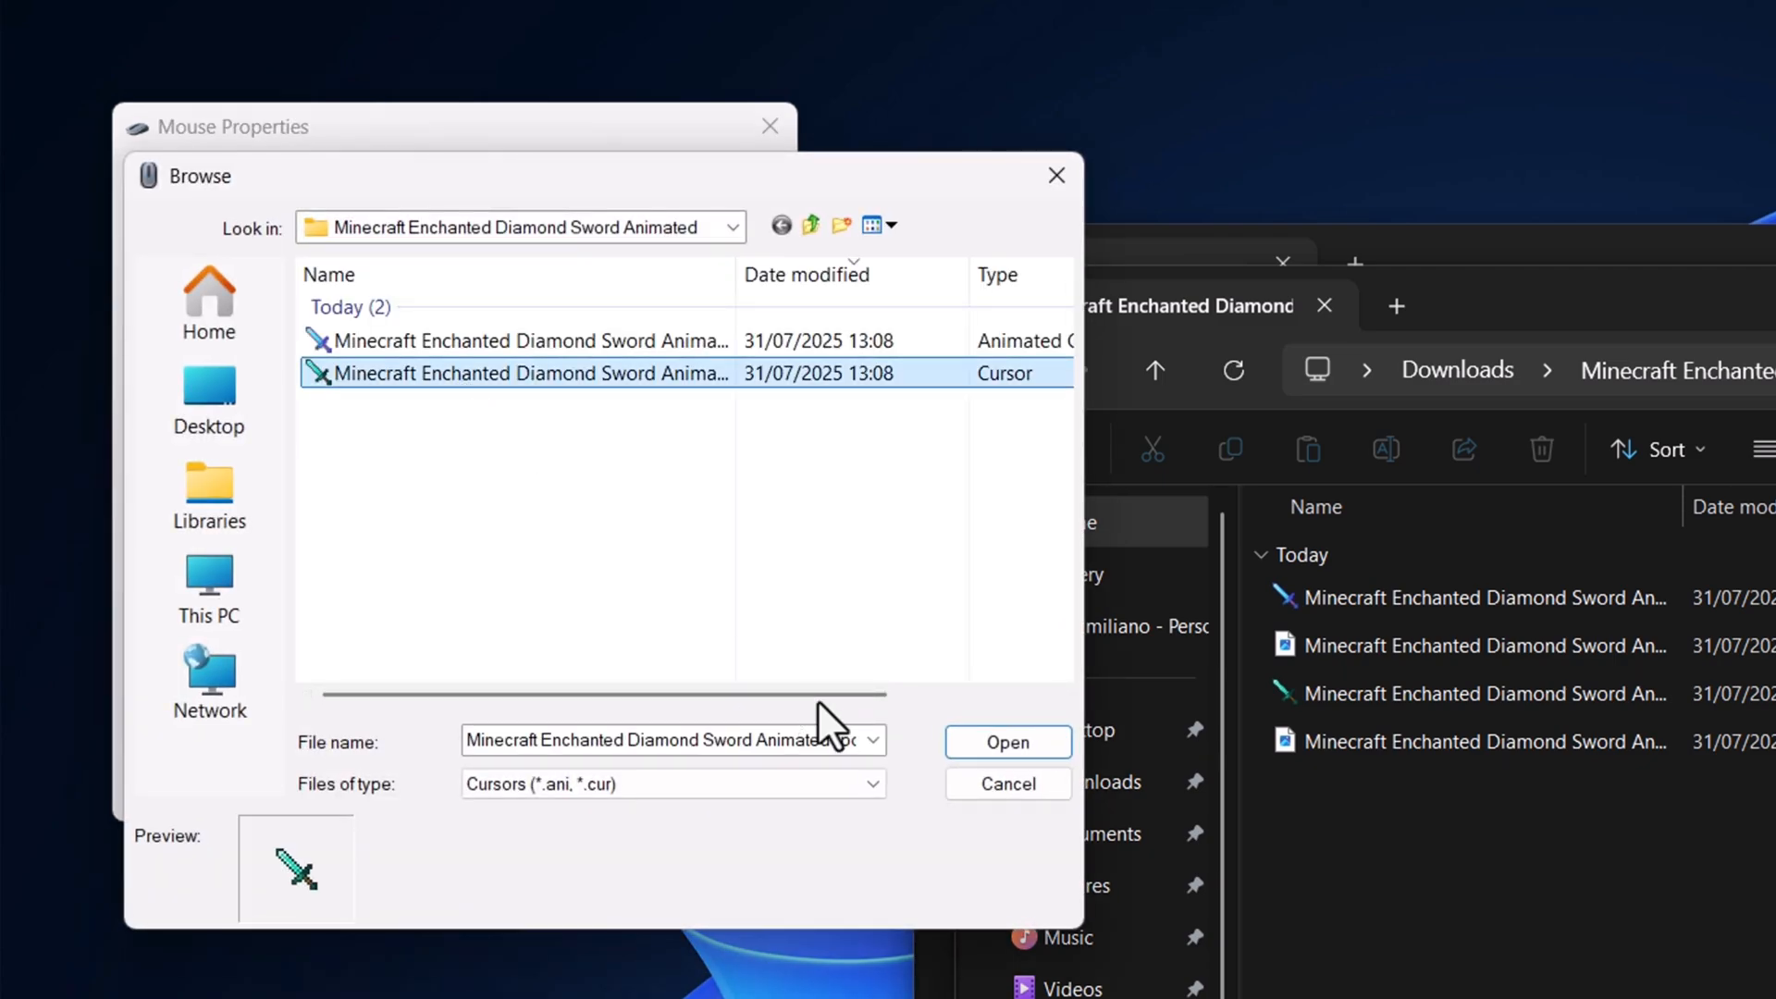
{"action": "left_click", "coordinate": [1005, 742]}
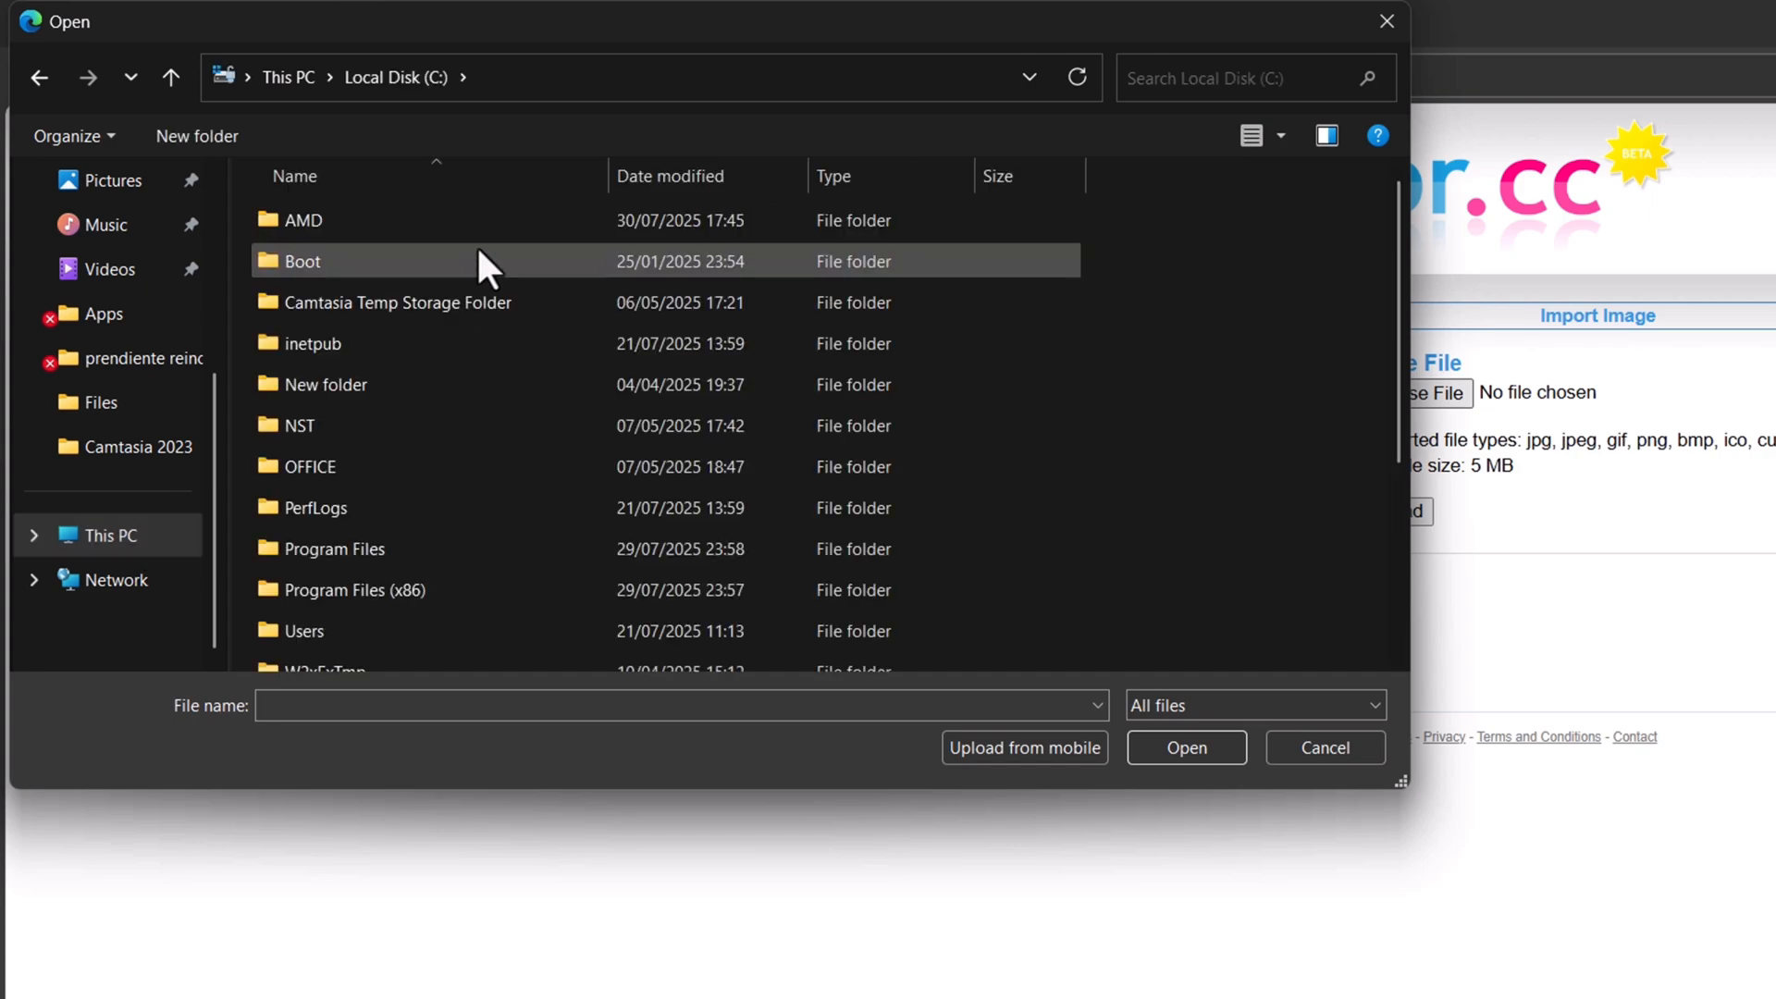
Step: Choose cross_il.cur from C:\Windows\Cursors as the file to import into cursor.cc
{"action": "double_click", "coordinate": [301, 261]}
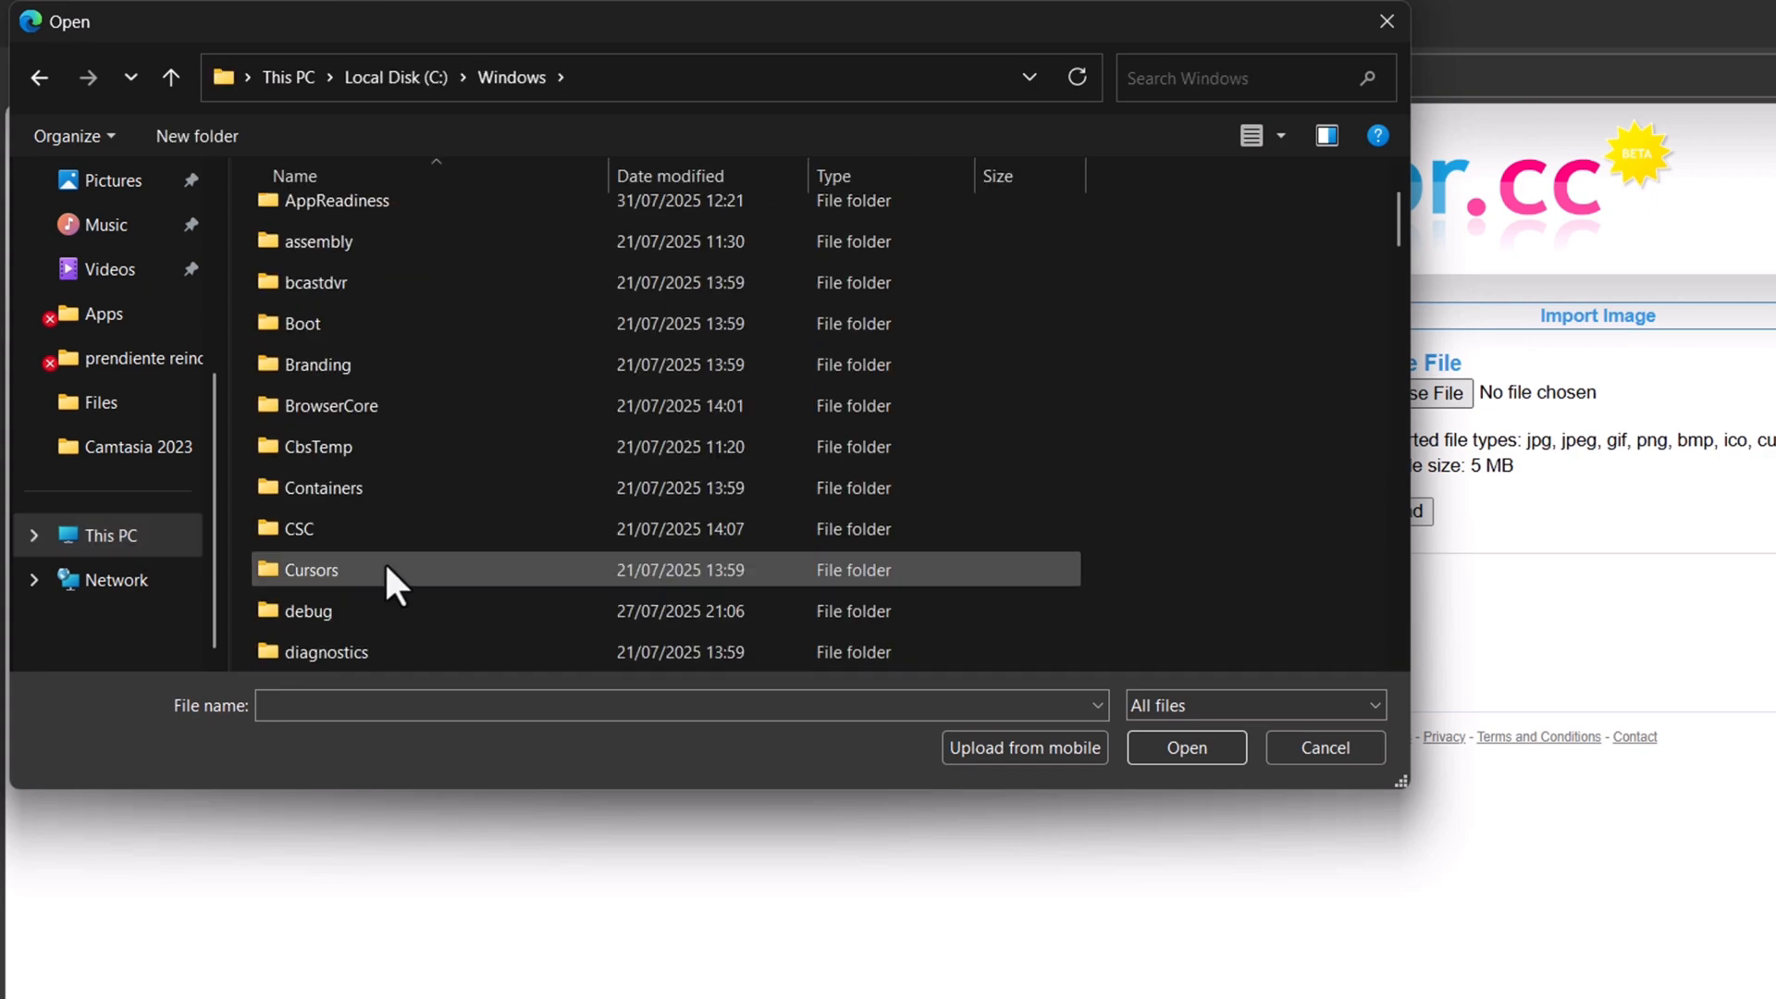
{"action": "double_click", "coordinate": [308, 570]}
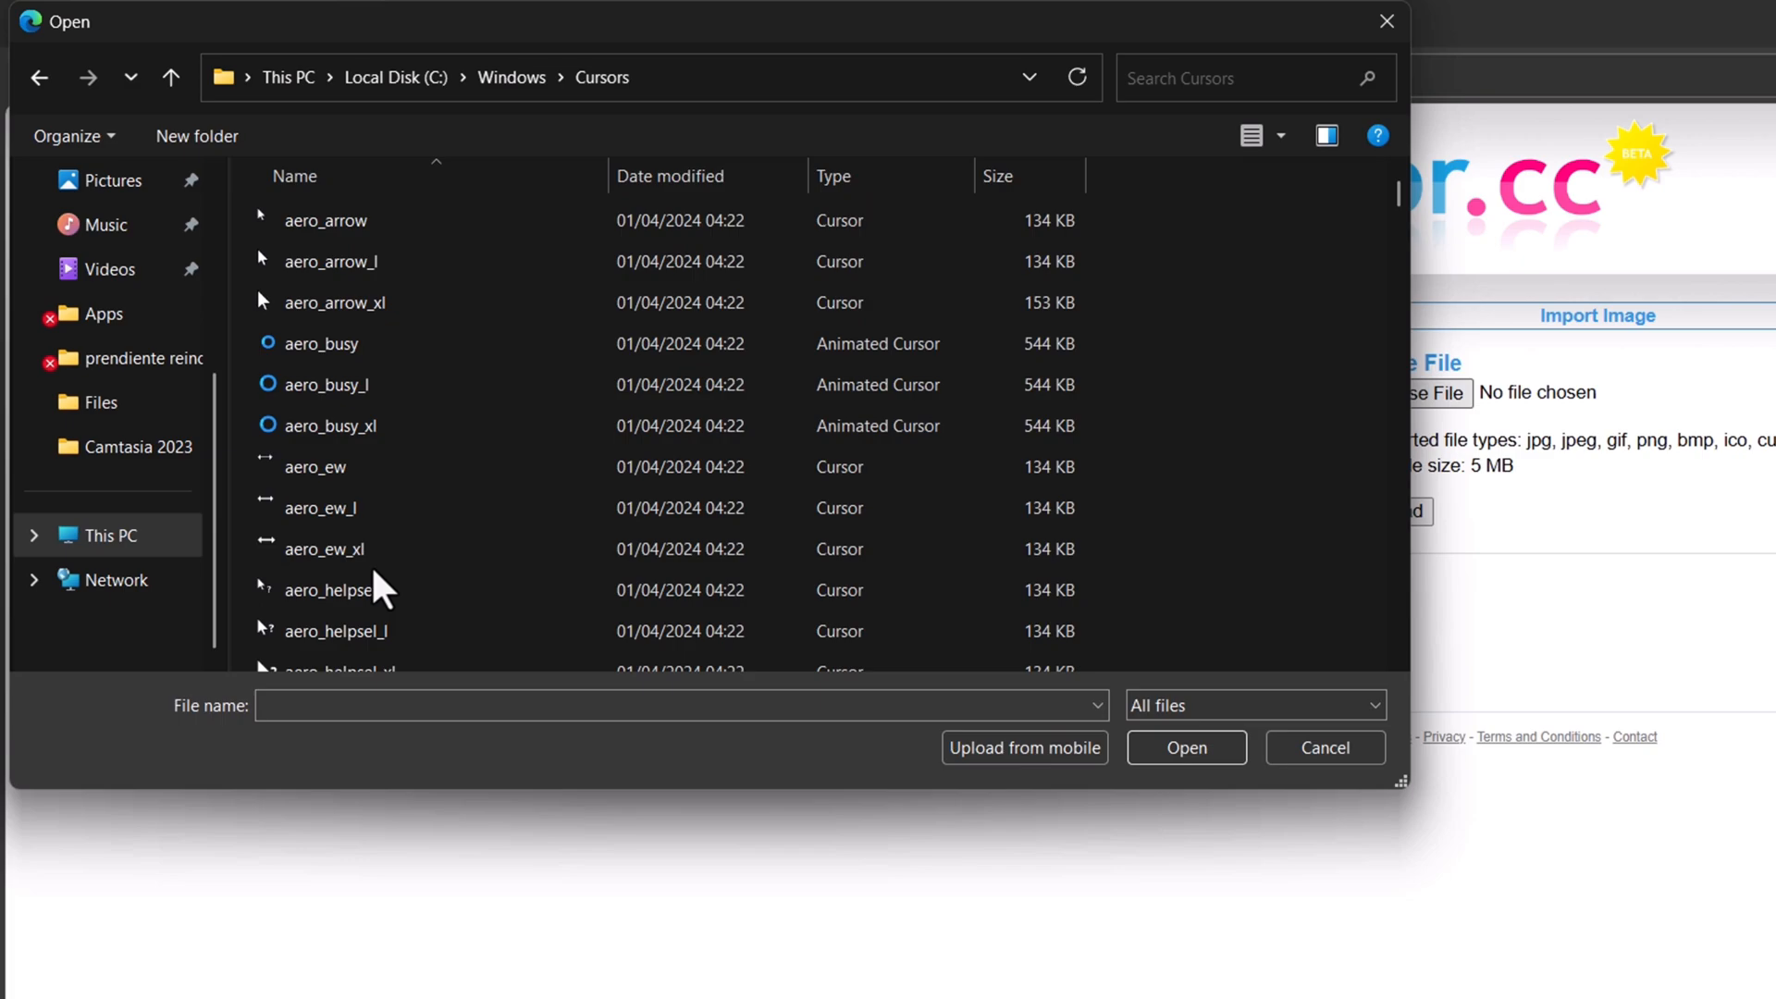
{"action": "left_click", "coordinate": [328, 501]}
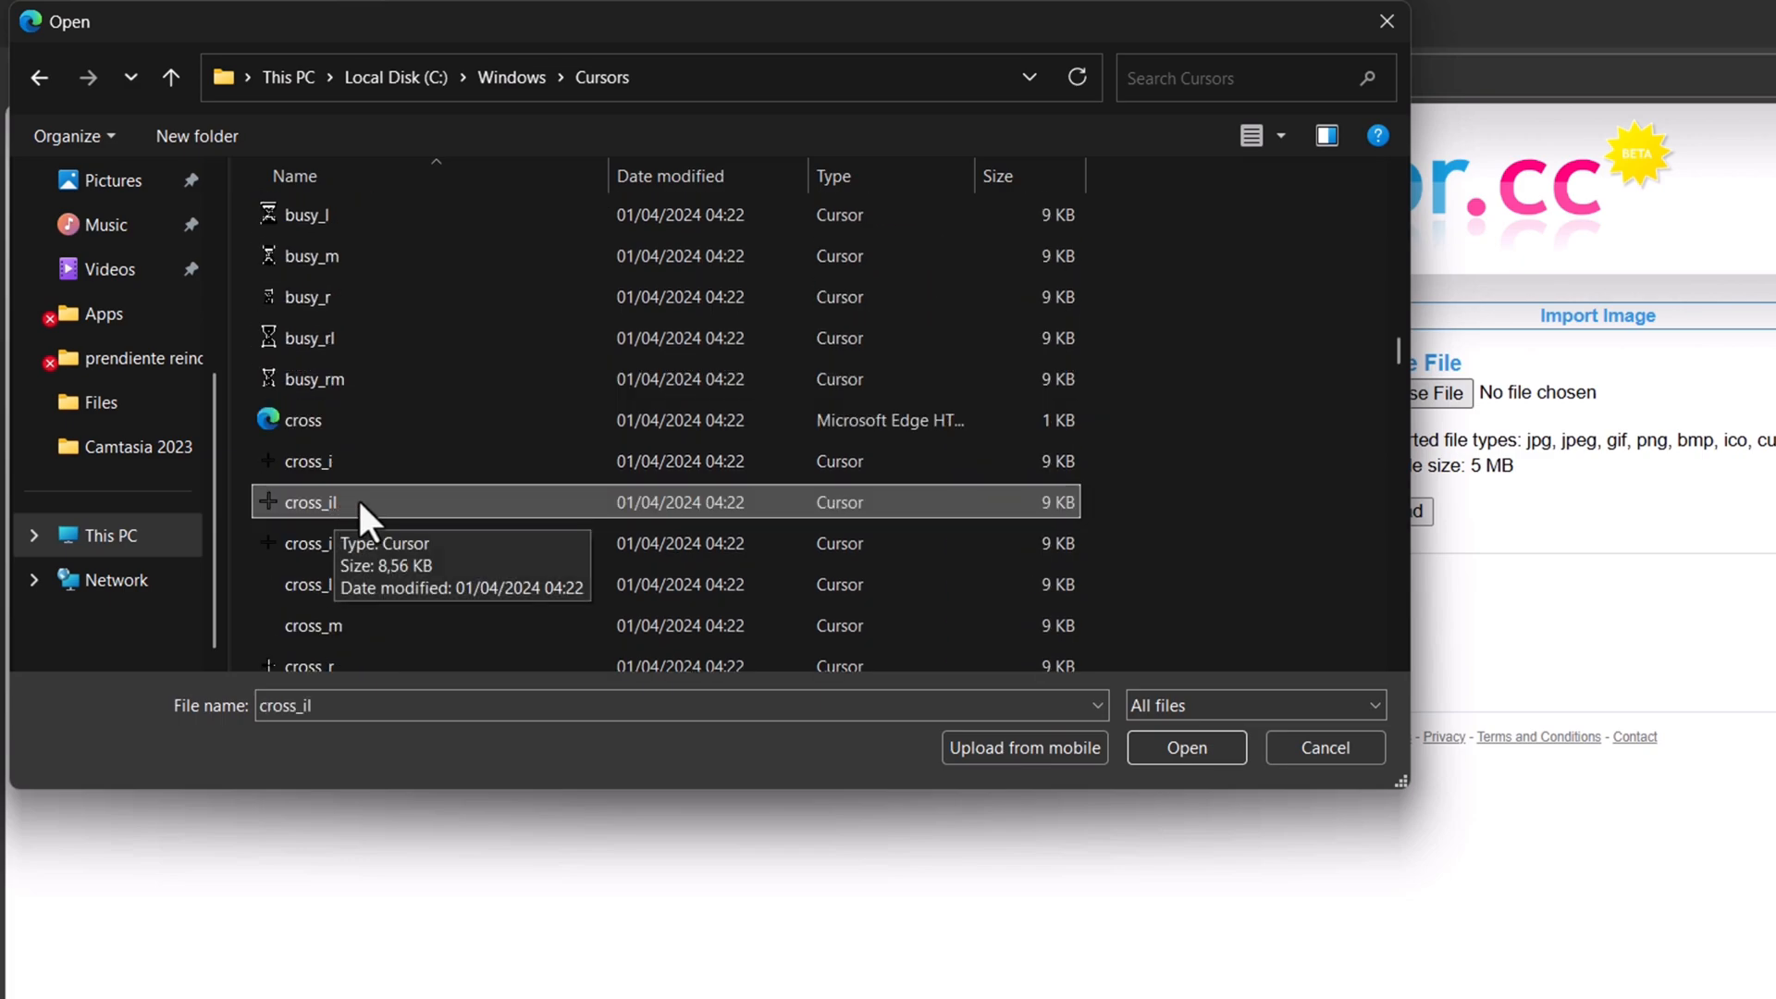
{"action": "left_click", "coordinate": [1184, 747]}
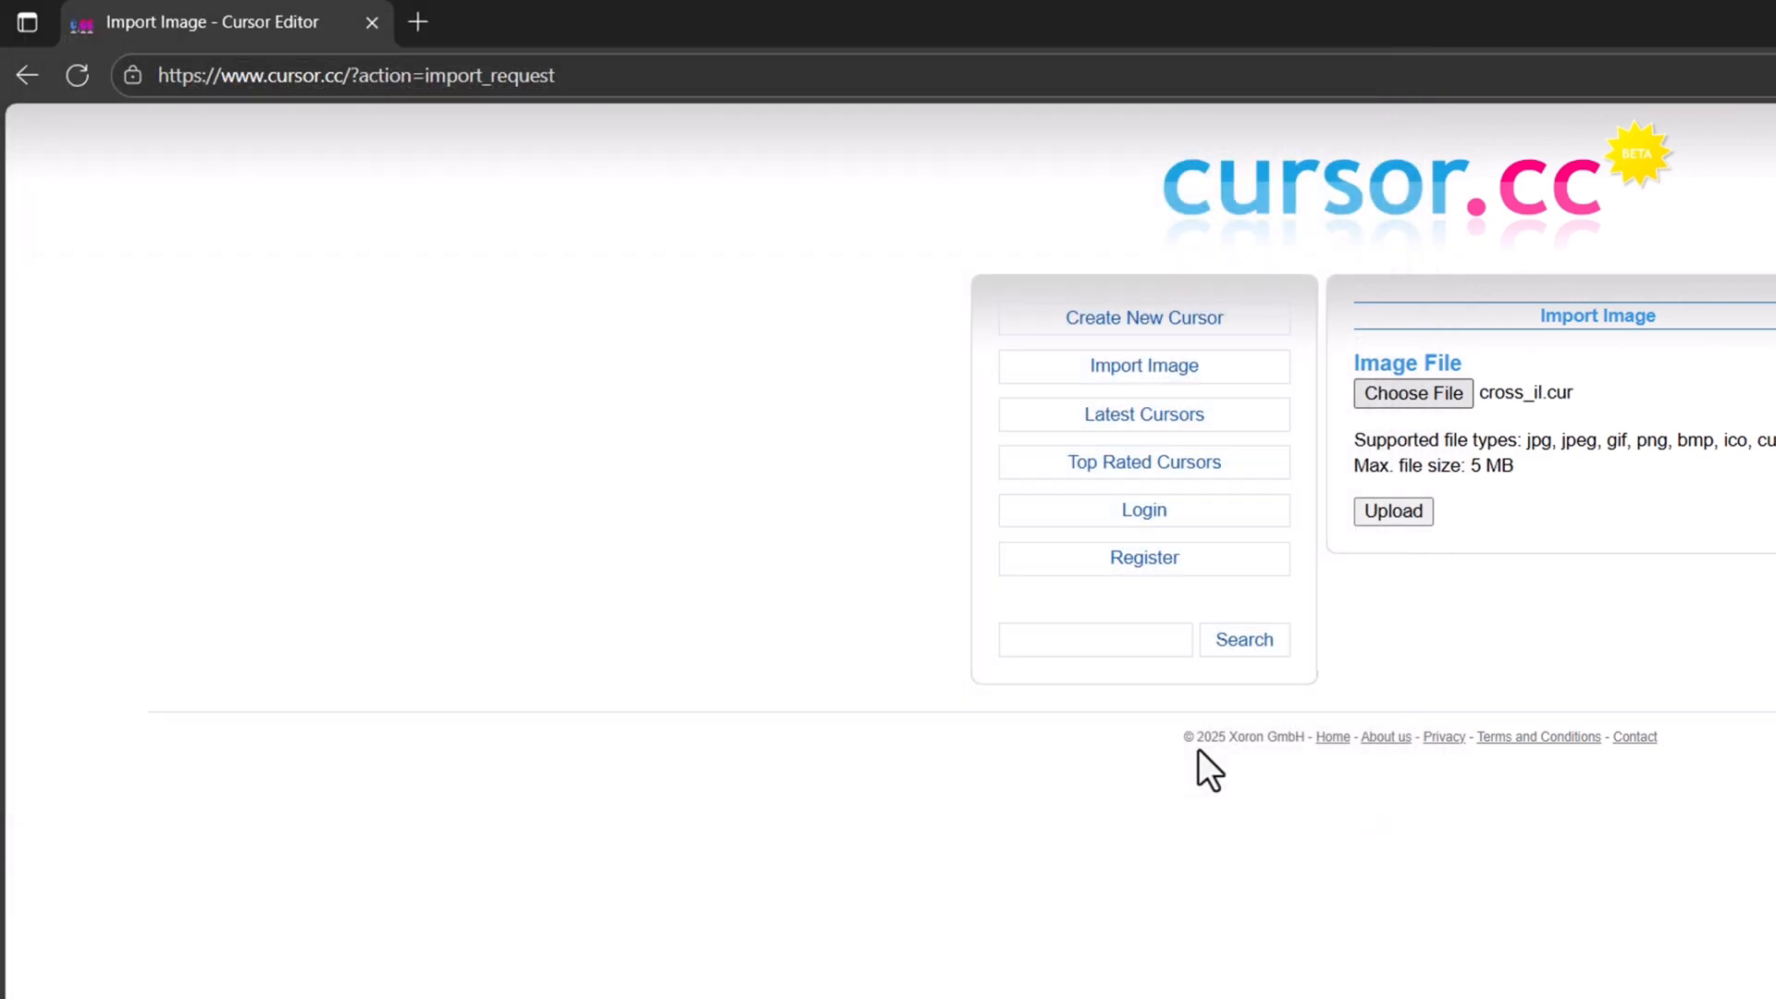
Step: Upload cross_il.cur so the cross cursor loads into the cursor.cc pixel editing grid
{"action": "left_click", "coordinate": [1393, 510]}
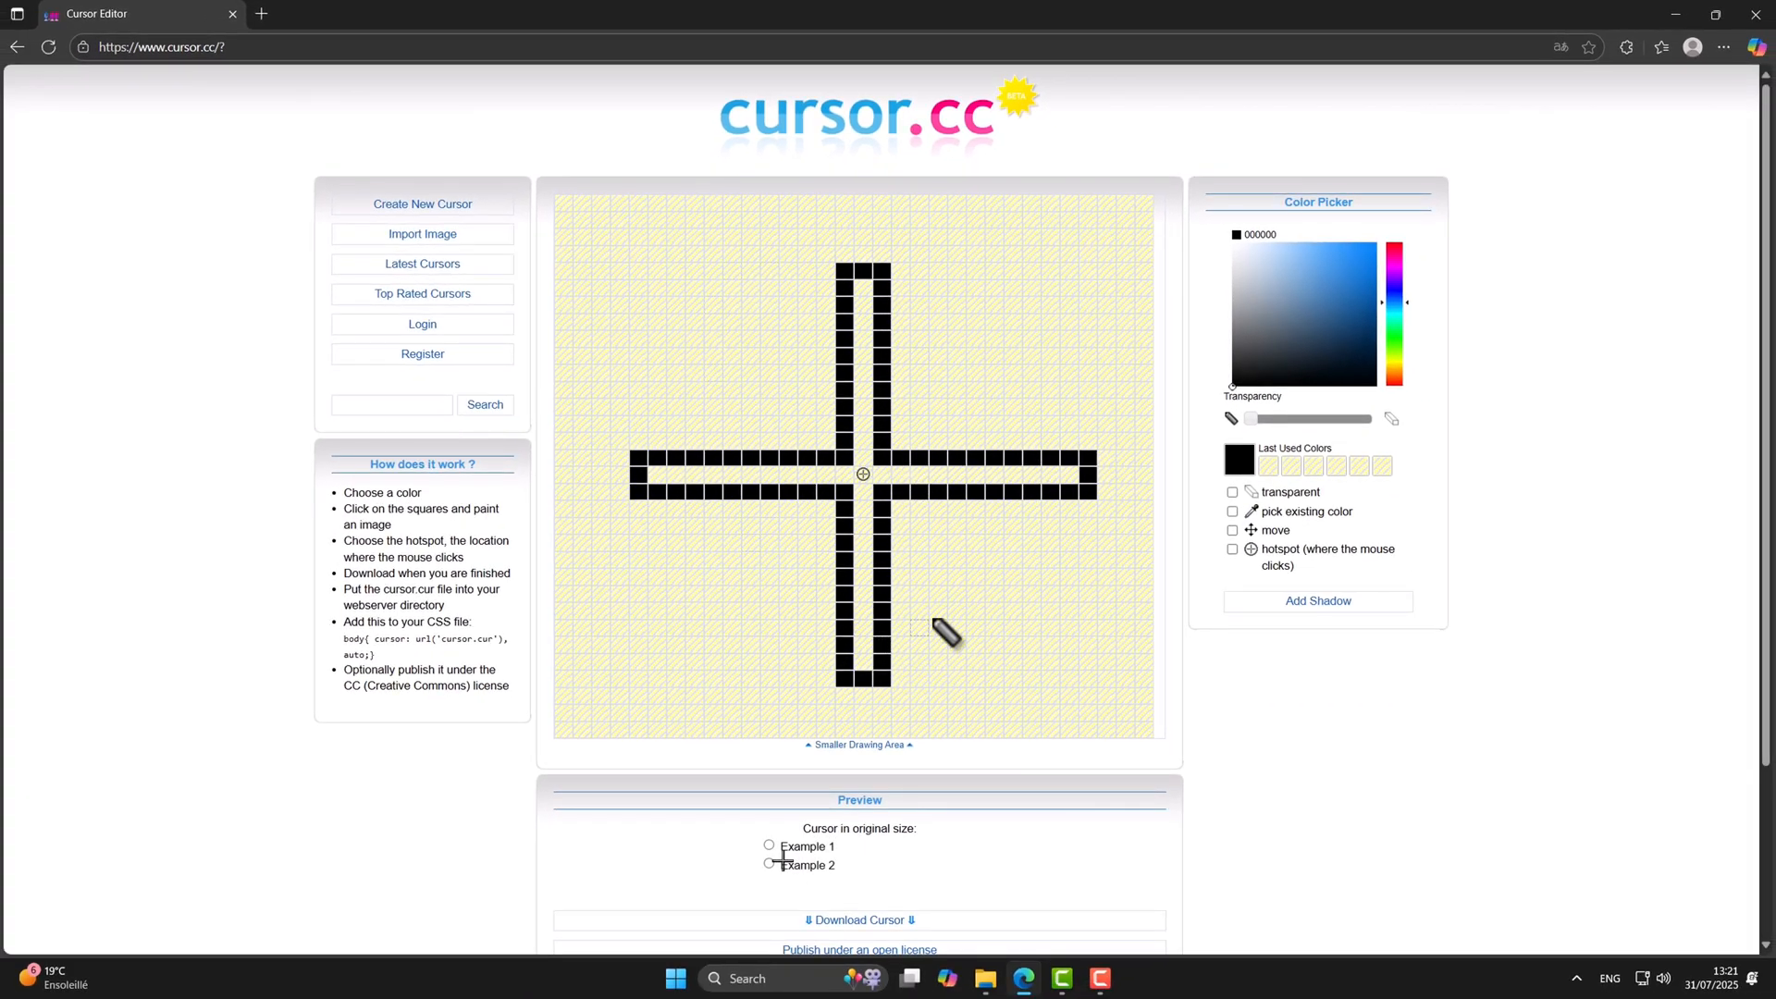
{"action": "left_click", "coordinate": [768, 866]}
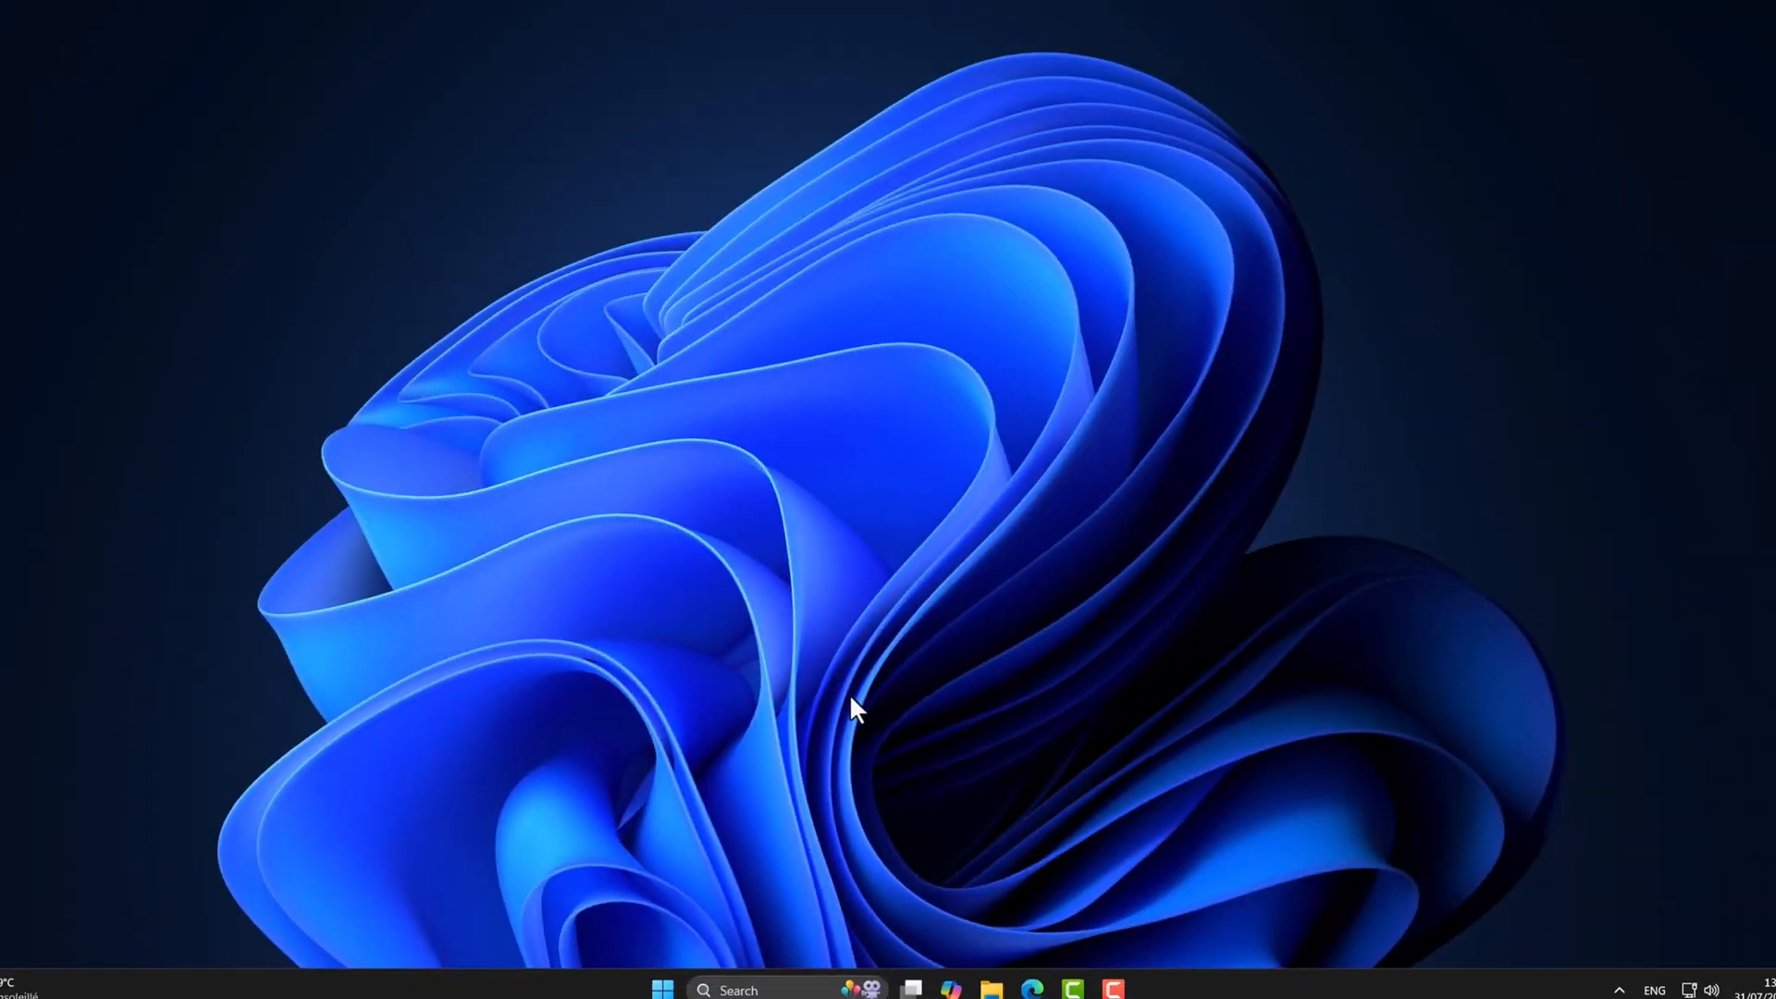
Step: Reopen Control Panel, search 'cursor' and return to the Mouse pointer settings
{"action": "type", "text": "cont"}
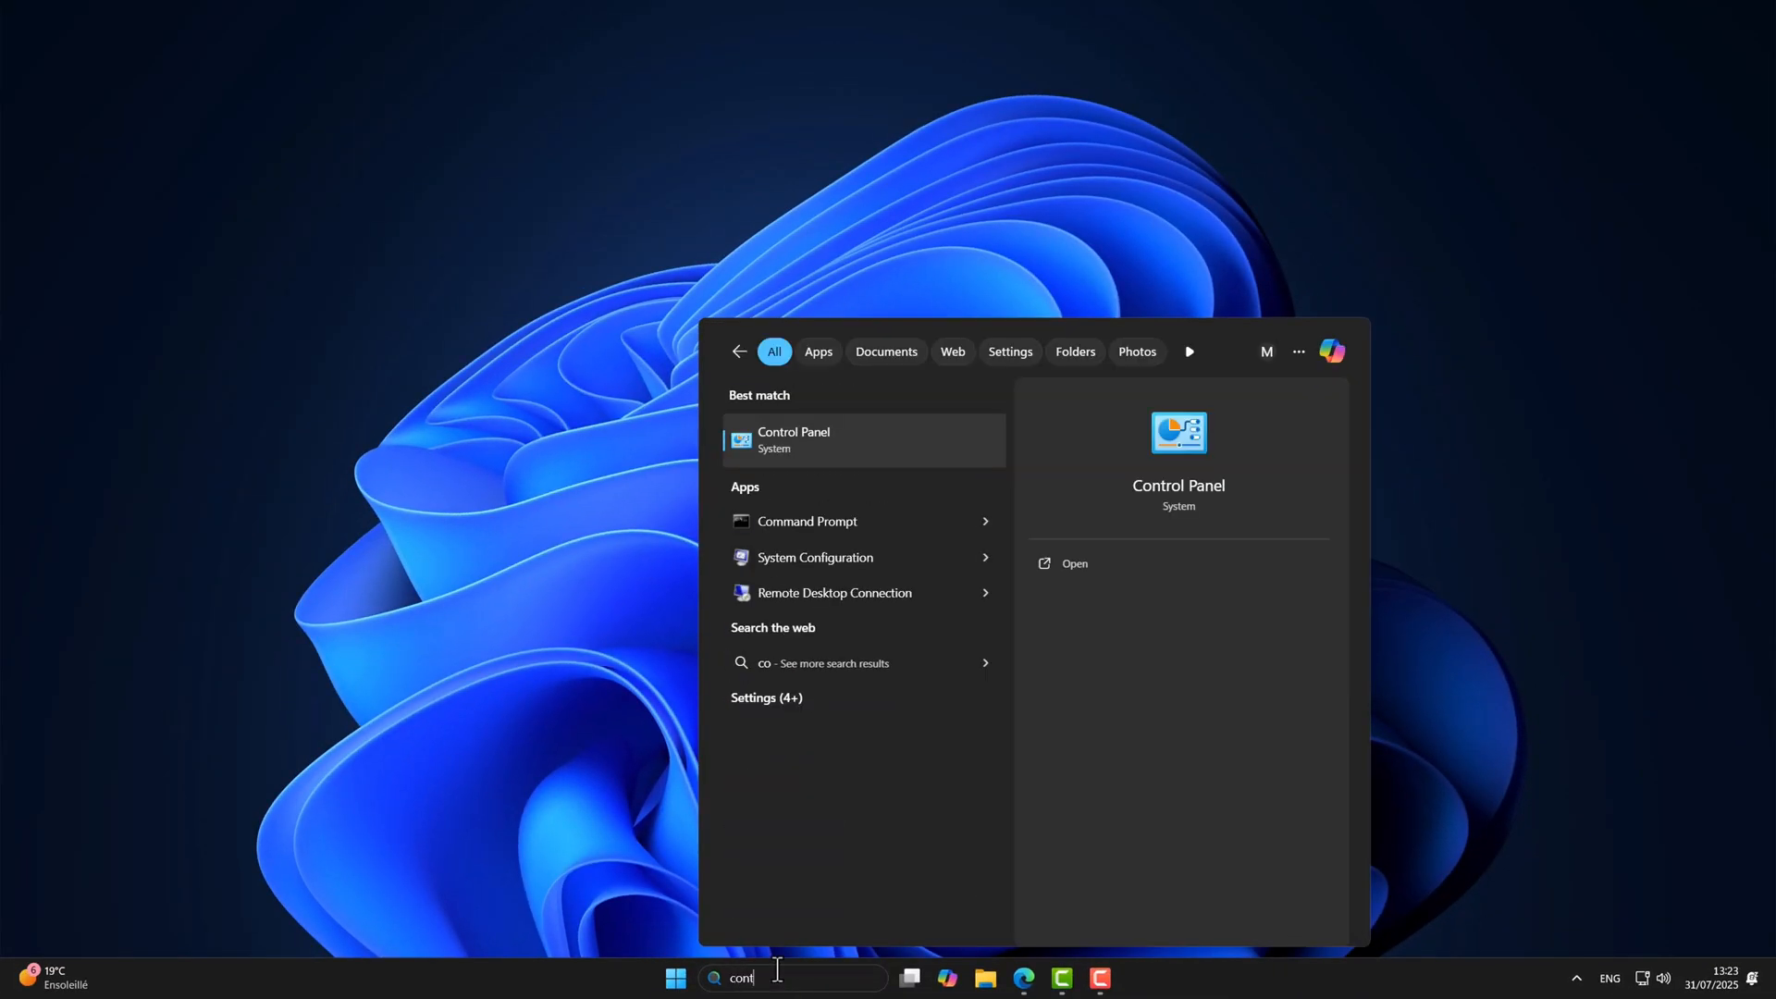
{"action": "left_click", "coordinate": [792, 440]}
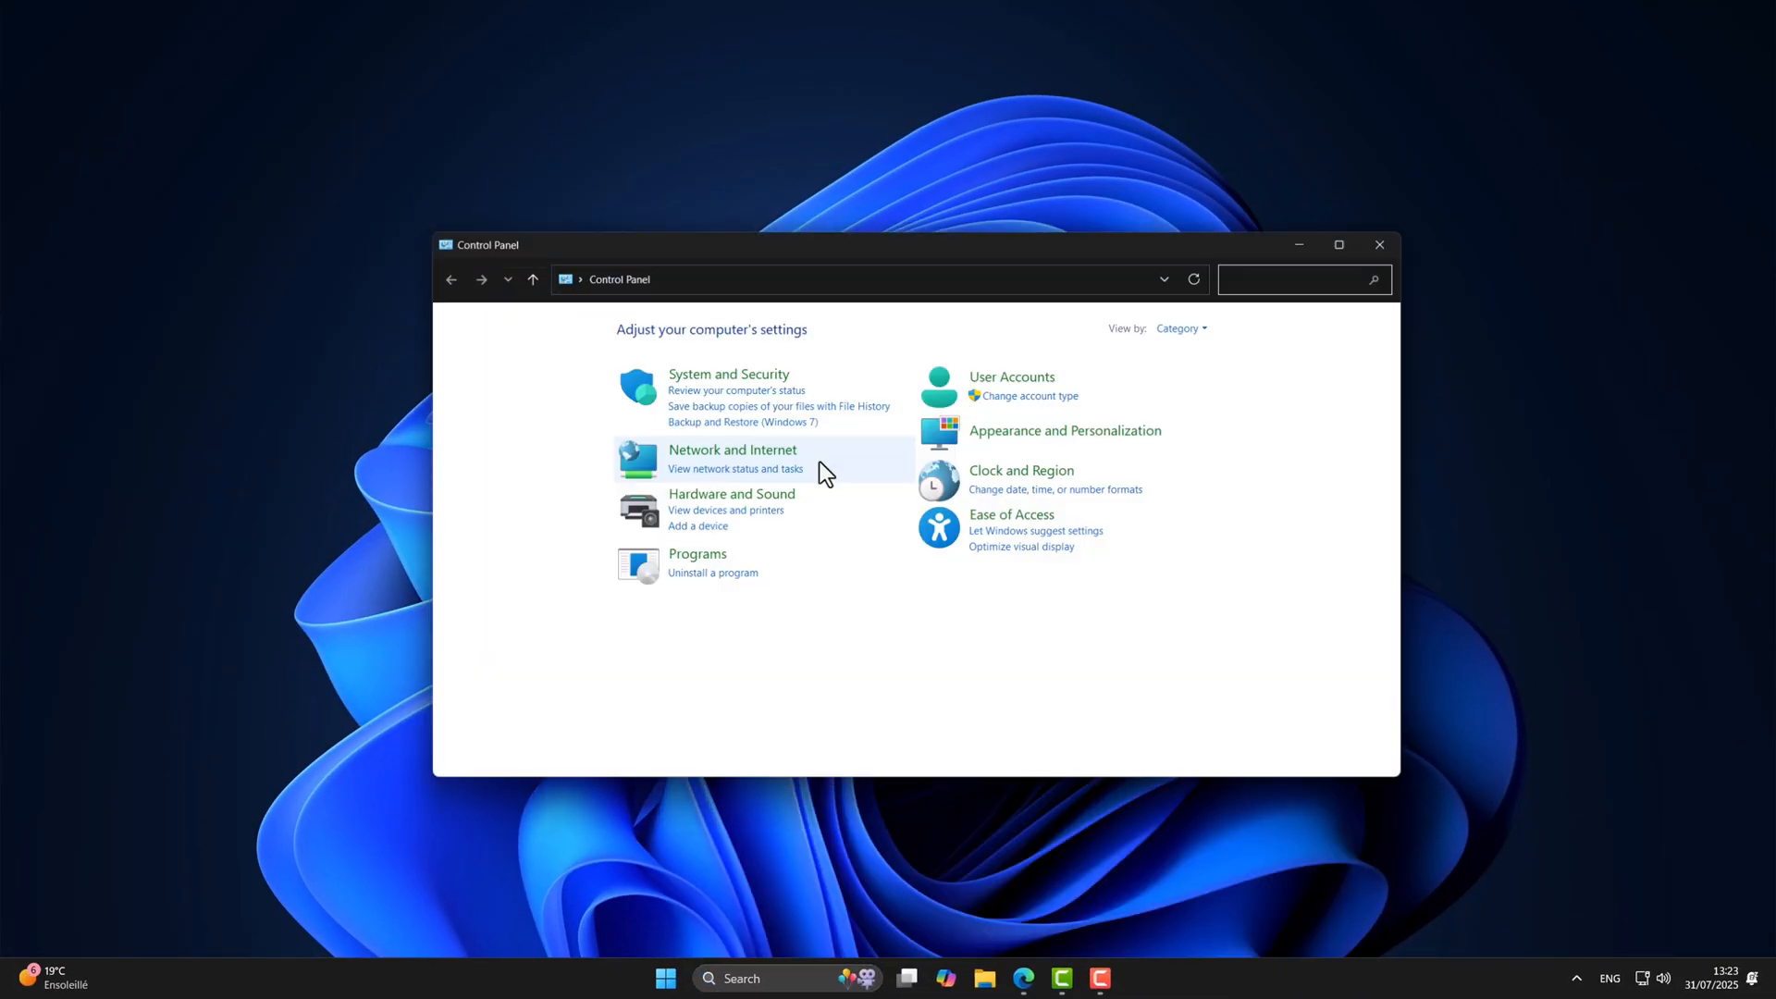
{"action": "type", "text": "cursor"}
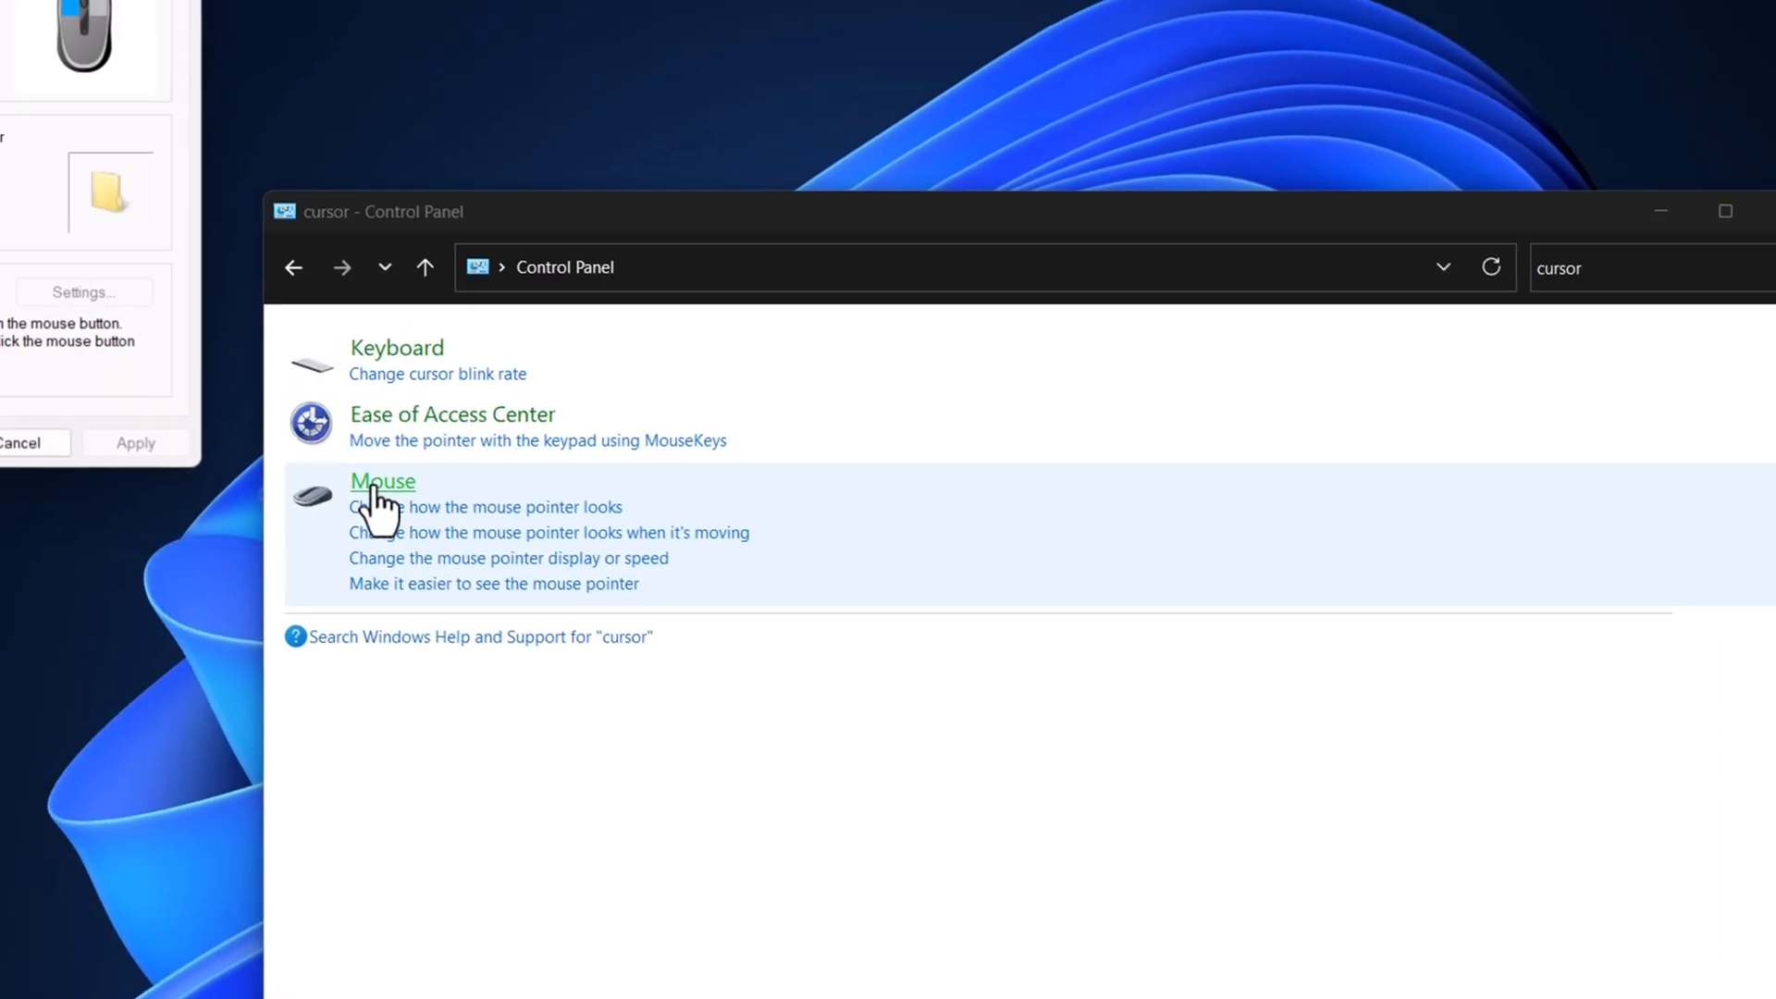
{"action": "left_click", "coordinate": [382, 480]}
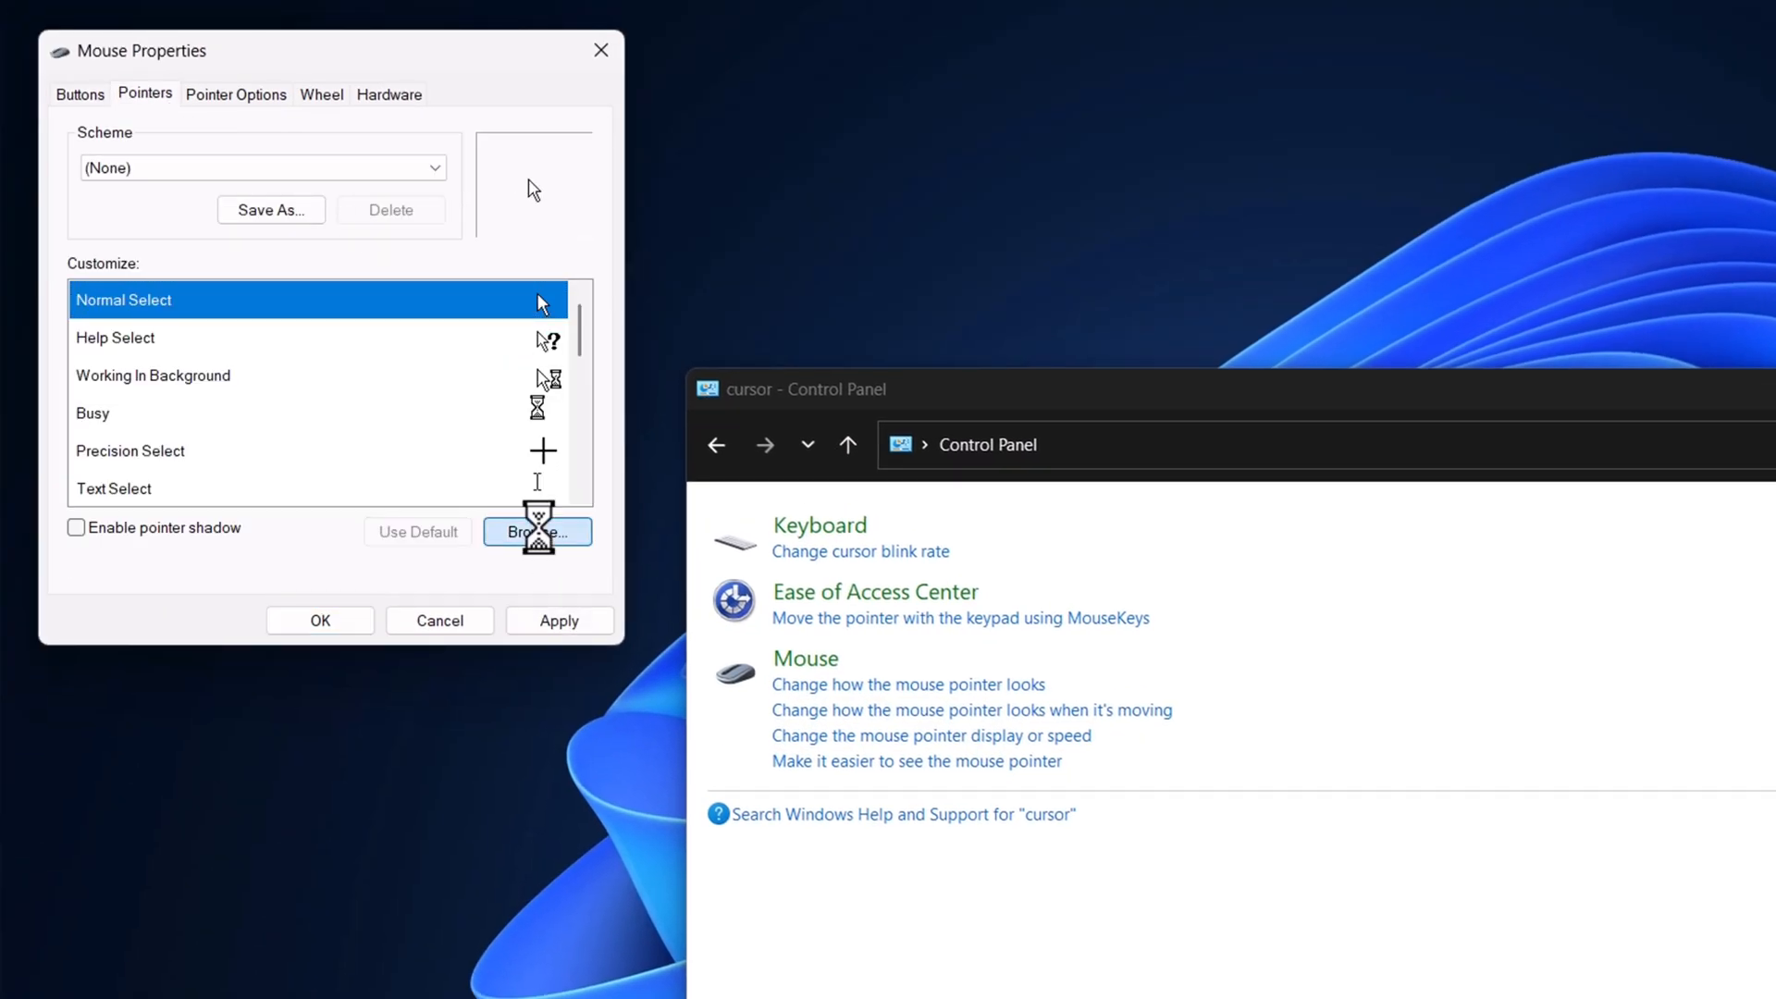
Step: Browse for a new Normal Select pointer file in the Downloads folder
{"action": "left_click", "coordinate": [536, 531]}
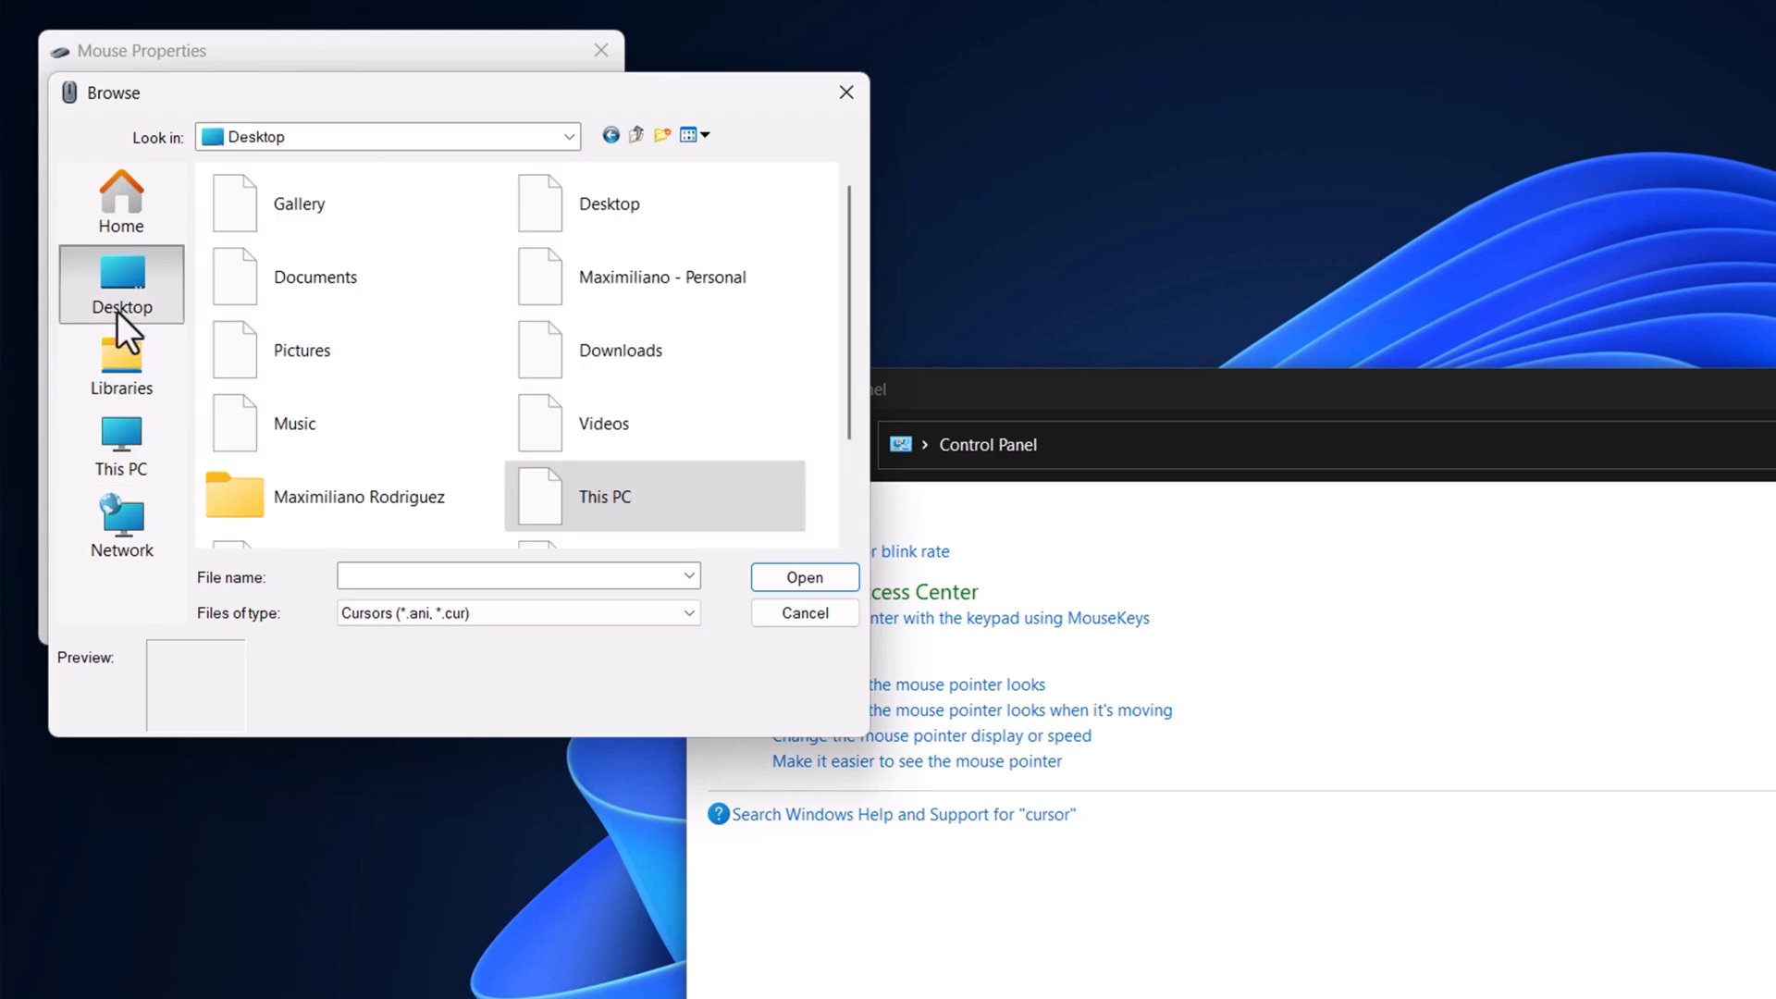
{"action": "double_click", "coordinate": [619, 350]}
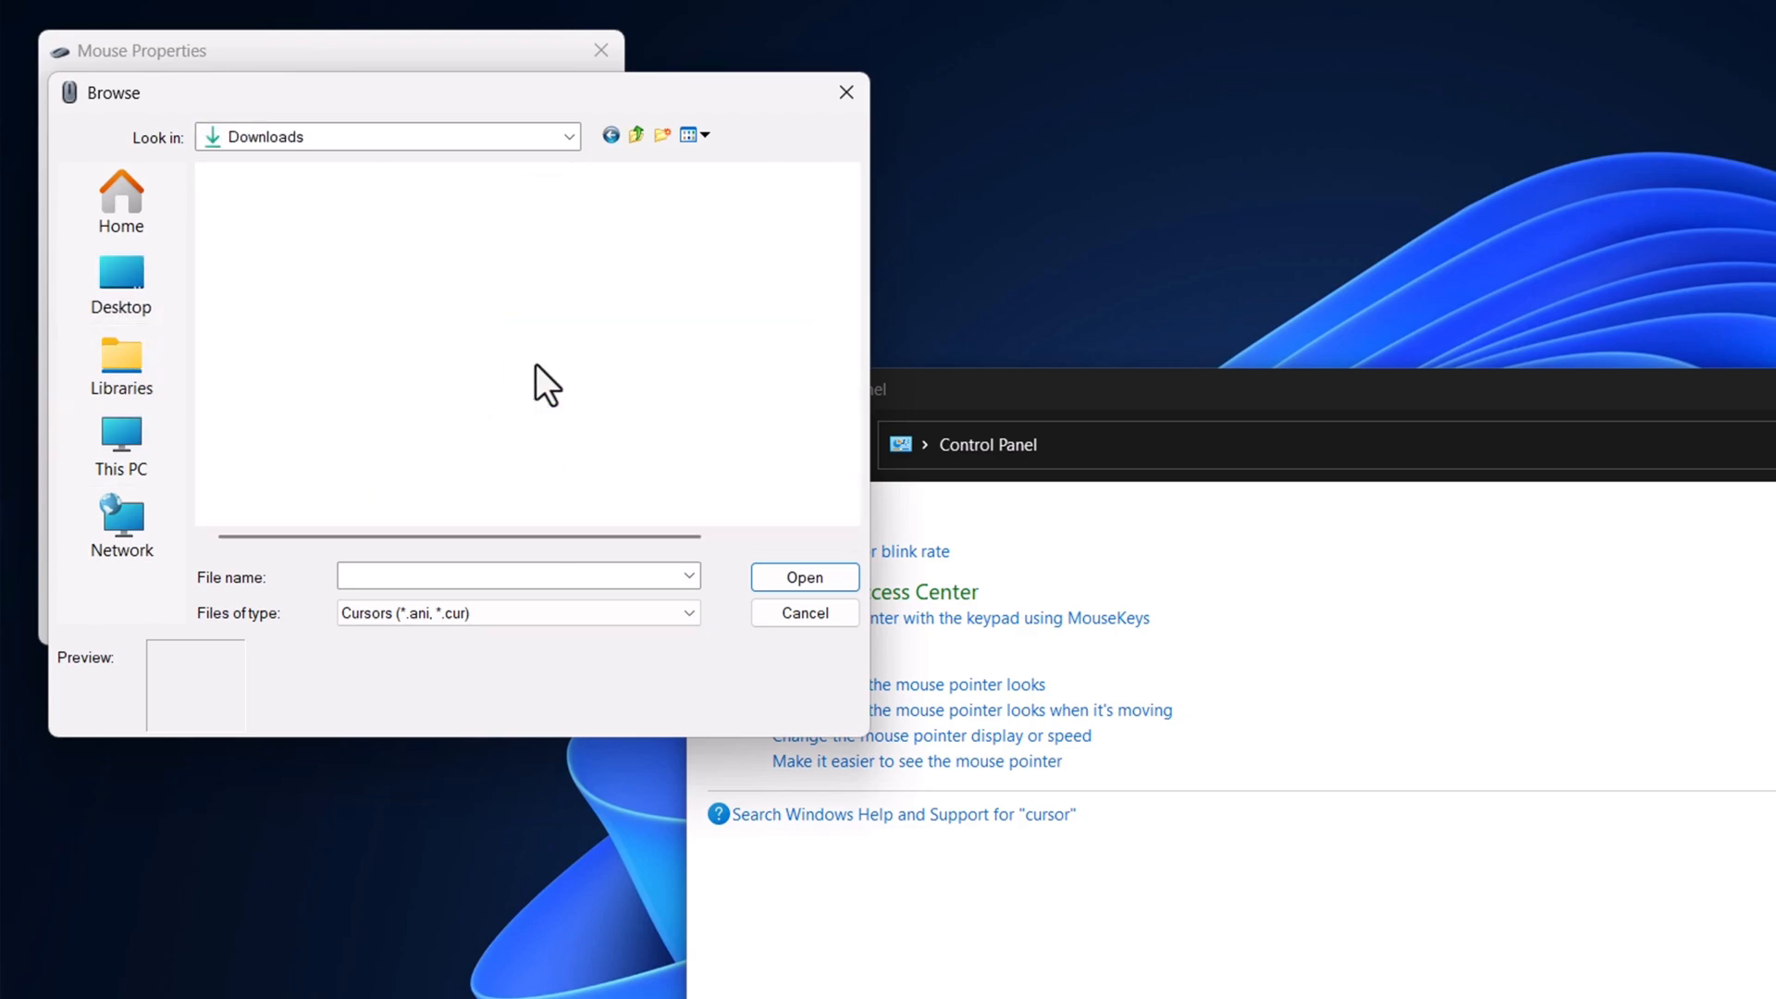